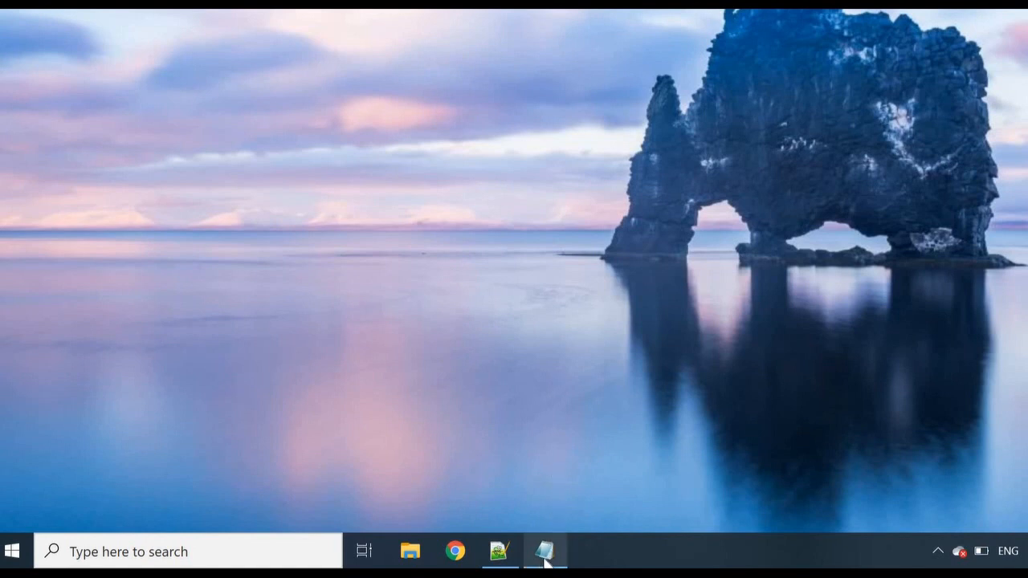
Restore the Notepad HTML skeleton and place the cursor on the blank head line.
{"action": "left_click", "coordinate": [545, 551]}
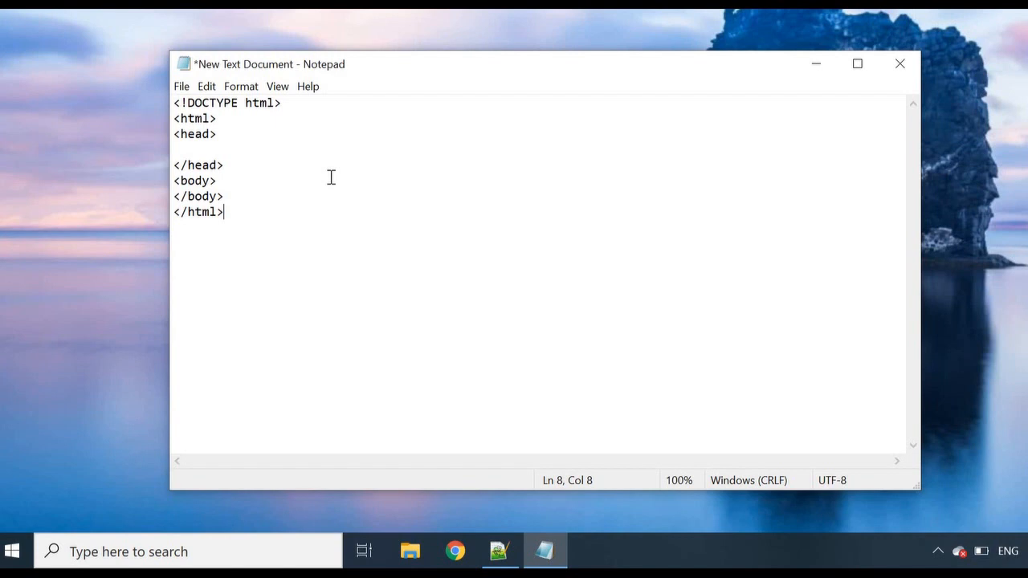
{"action": "mouse_move", "coordinate": [271, 268]}
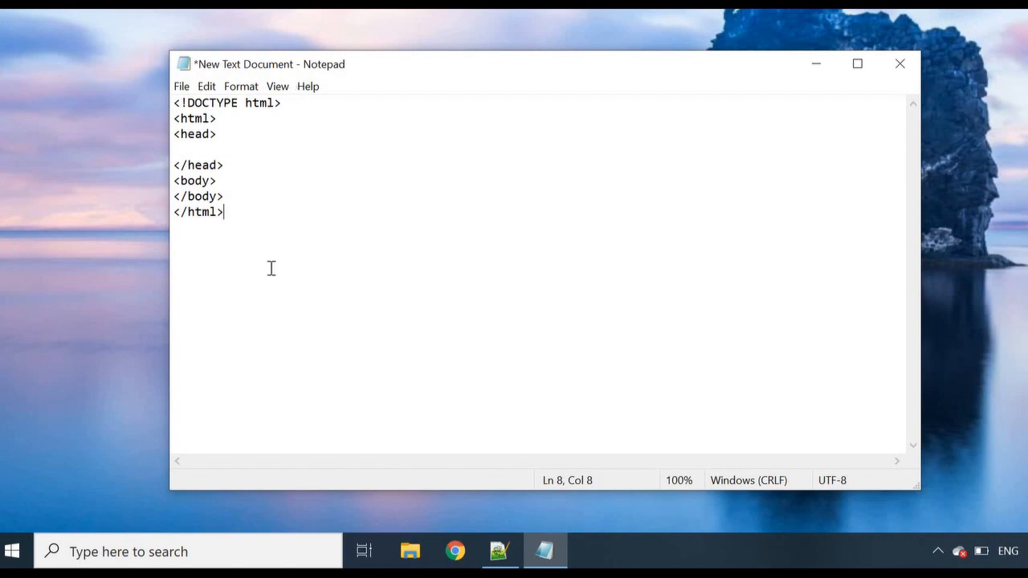
{"action": "mouse_move", "coordinate": [236, 150]}
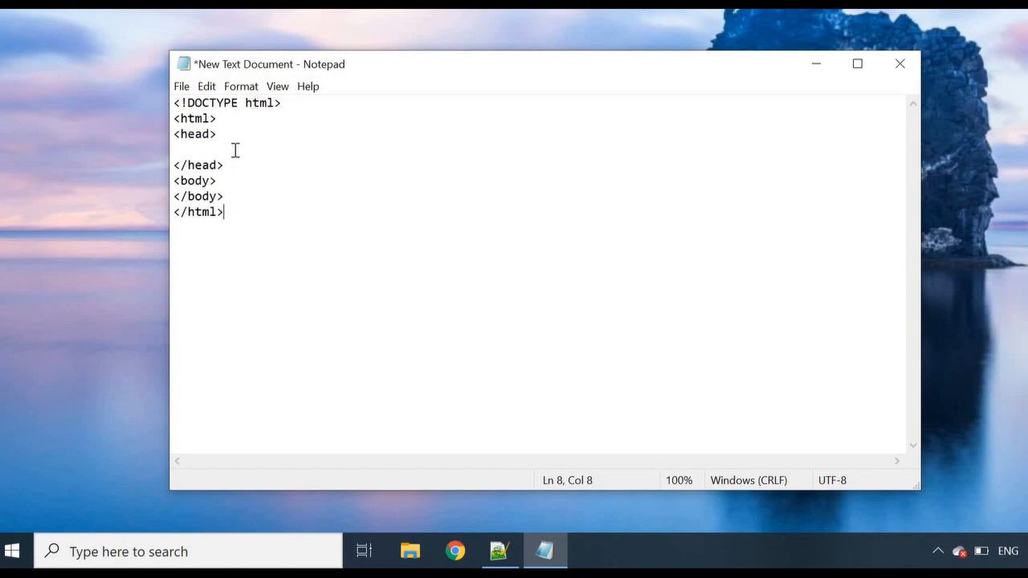
{"action": "left_click", "coordinate": [177, 149]}
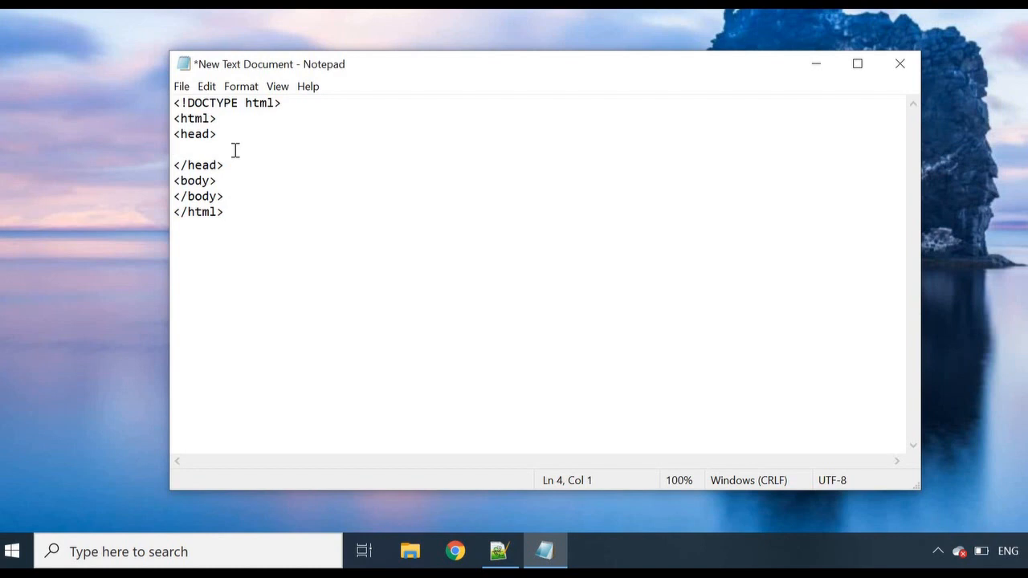
{"action": "left_click", "coordinate": [174, 149]}
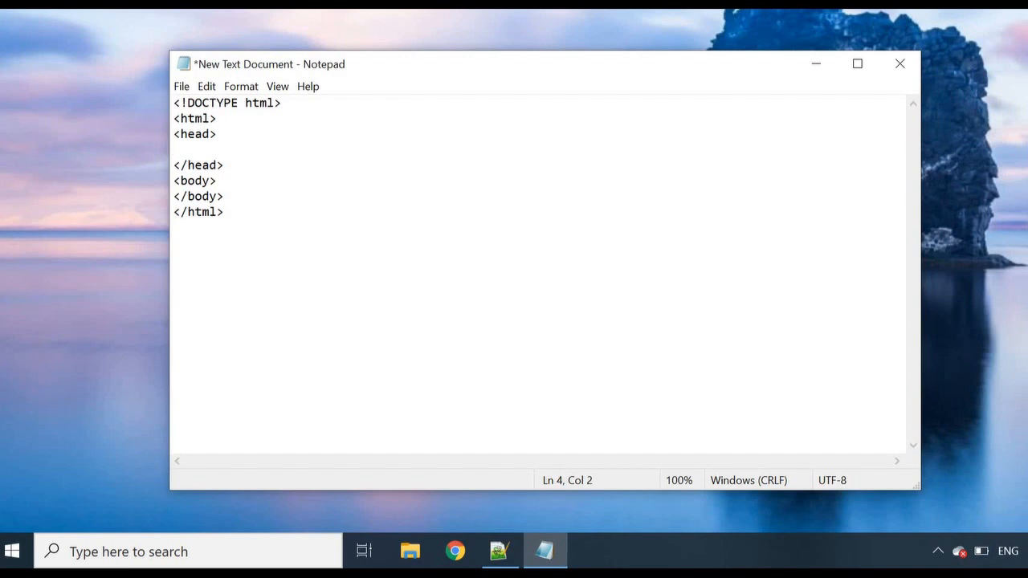
{"action": "mouse_move", "coordinate": [269, 176]}
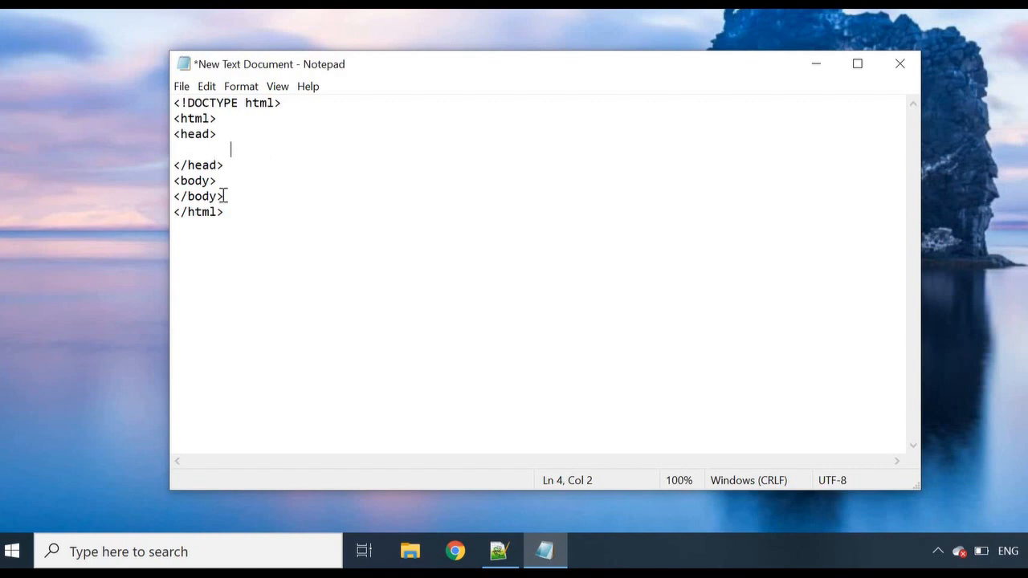
{"action": "mouse_move", "coordinate": [230, 145]}
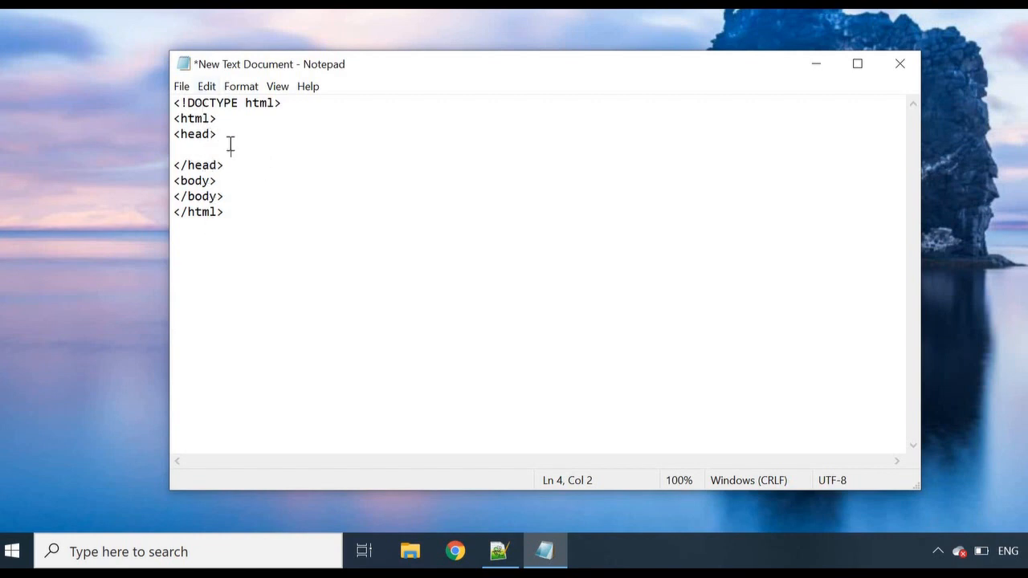
Type <title></title> in the head and fill it with 'Recipes for Baking Desserts'.
{"action": "type", "text": "<t"}
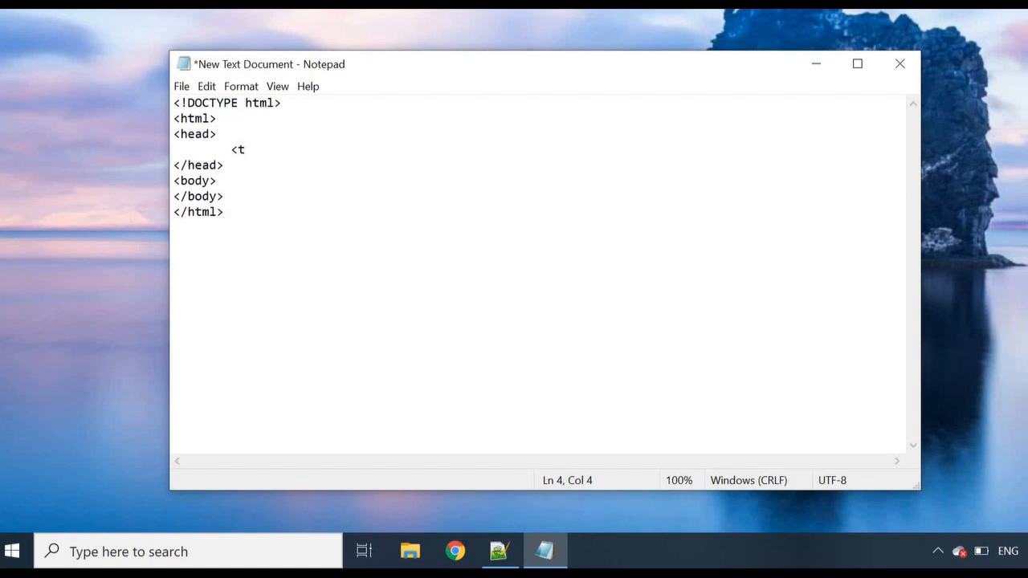
{"action": "type", "text": "itle"}
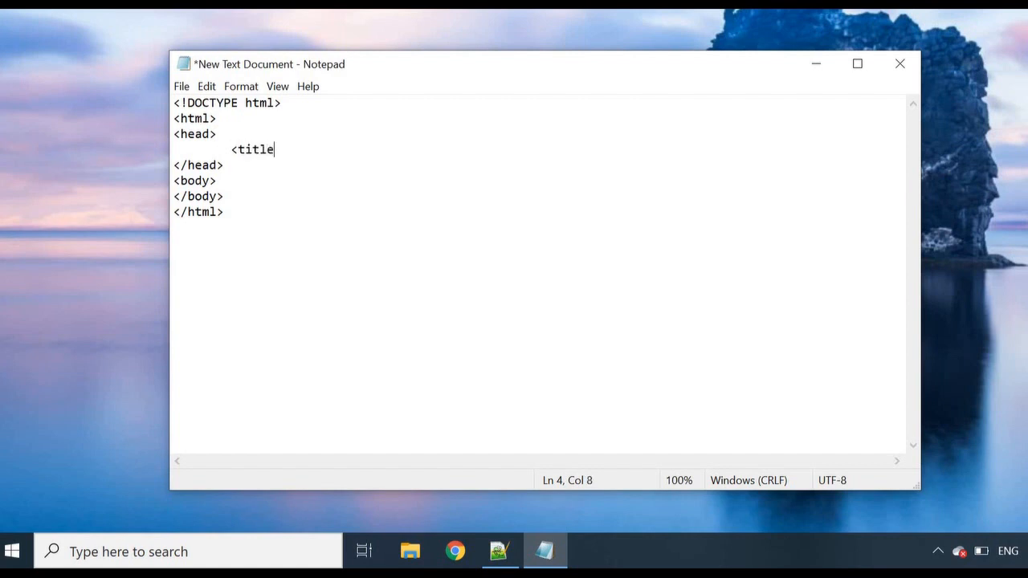
{"action": "type", "text": "></"}
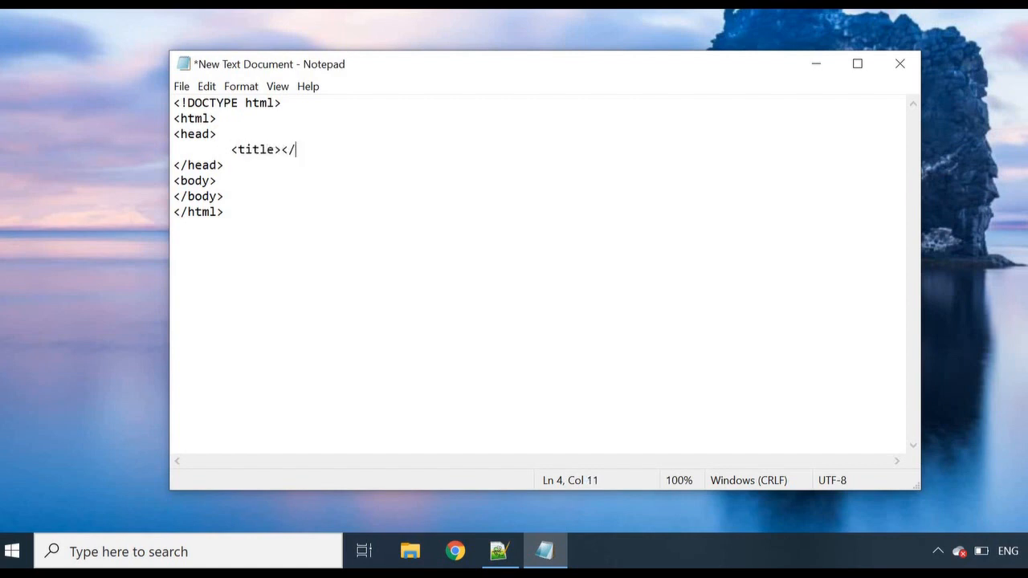
{"action": "type", "text": "titl"}
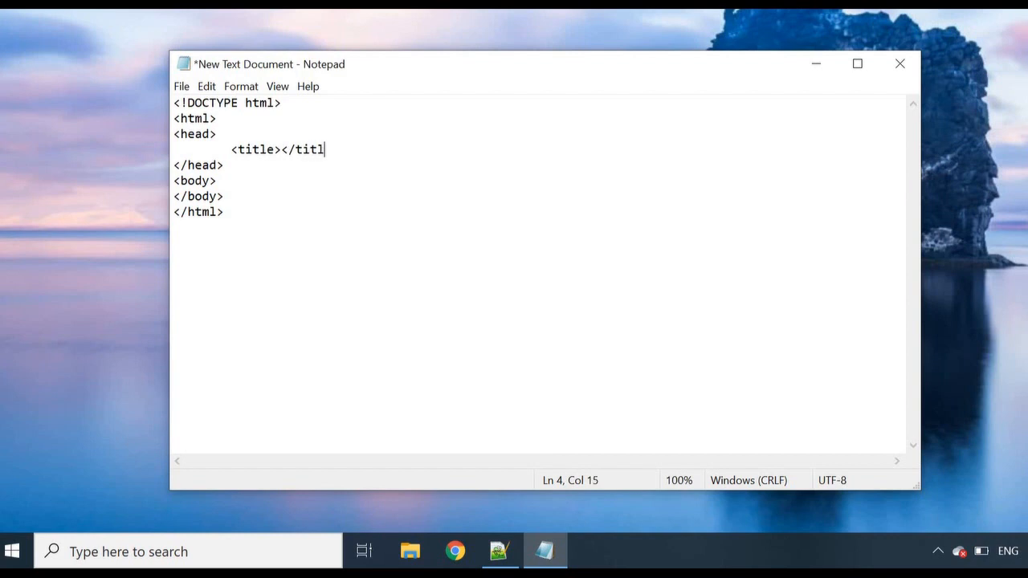
{"action": "type", "text": "e>"}
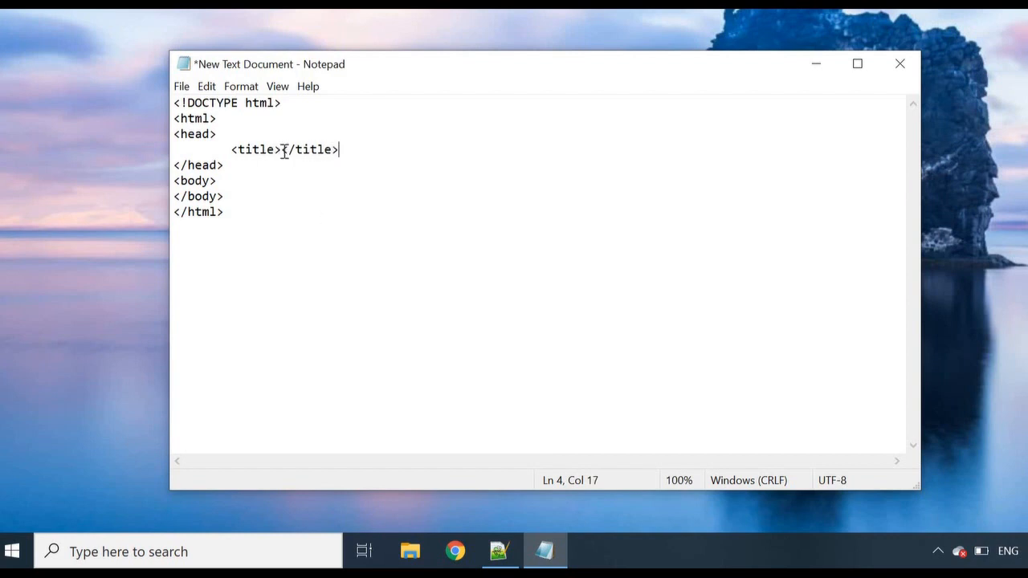
{"action": "left_click", "coordinate": [281, 149]}
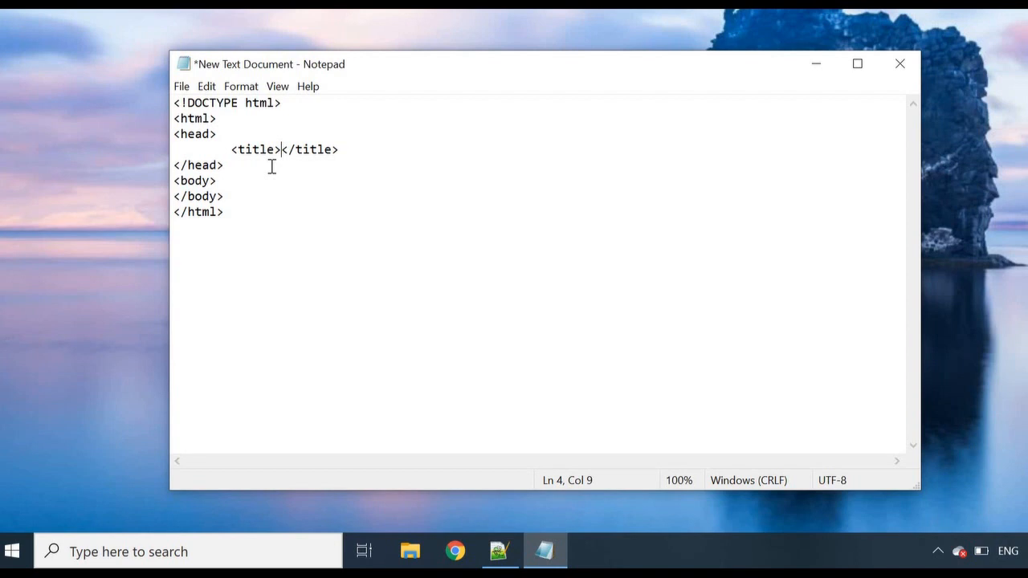
{"action": "type", "text": "Recipes for Baking Desserts"}
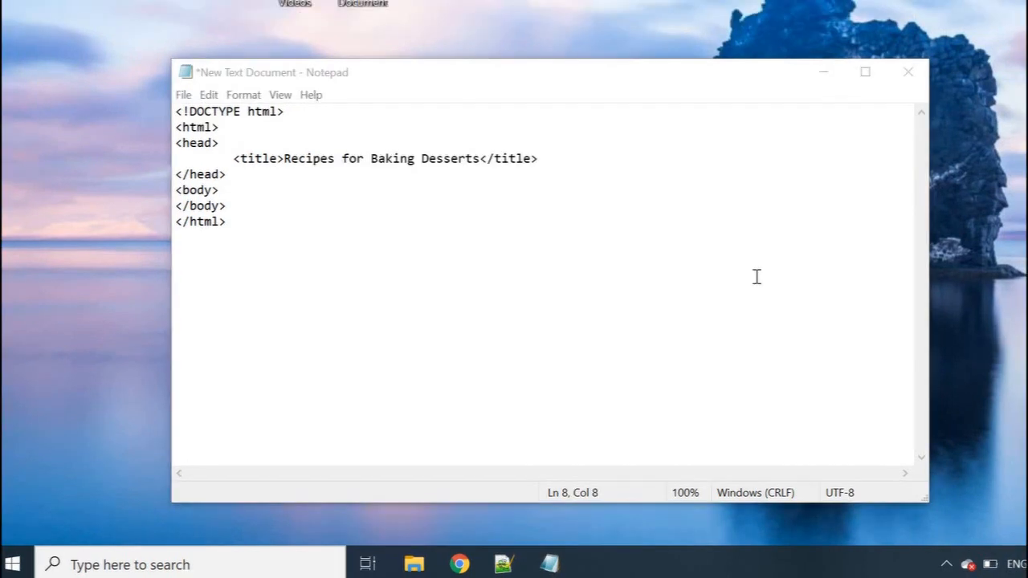
{"action": "mouse_move", "coordinate": [527, 159]}
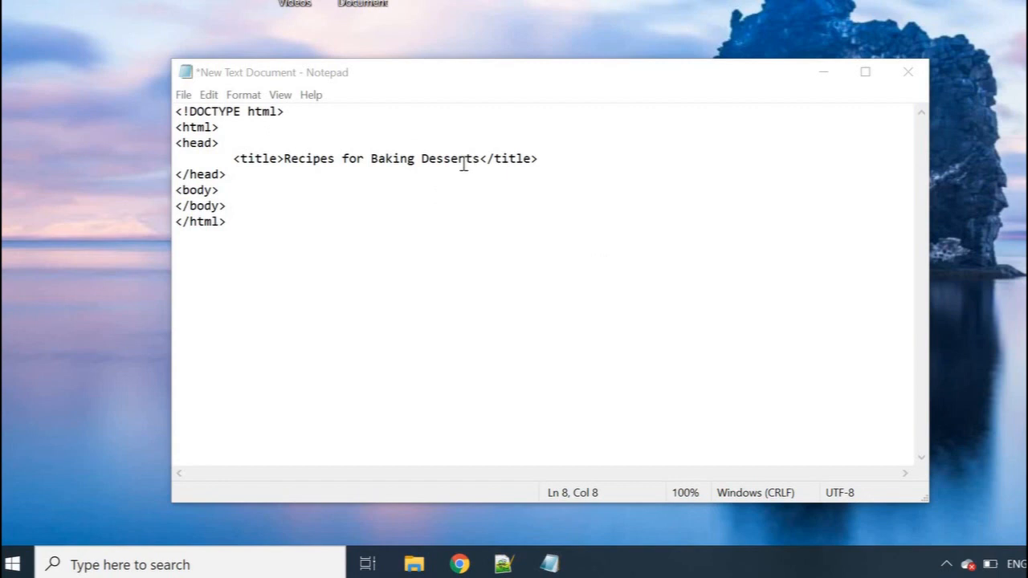
{"action": "left_click", "coordinate": [540, 158]}
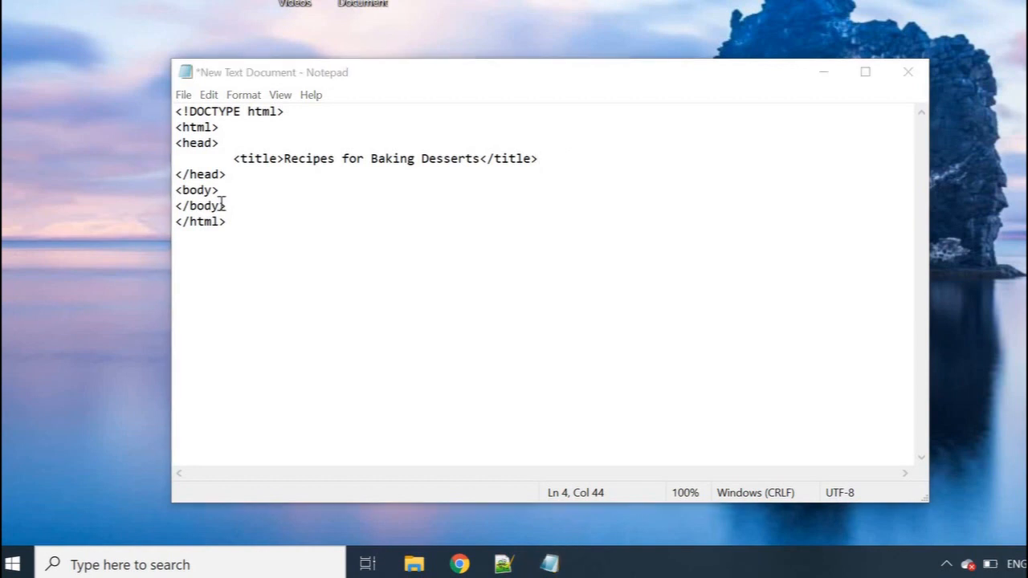
Insert a new head line above the title and type a meta tag named description.
{"action": "left_click", "coordinate": [218, 142]}
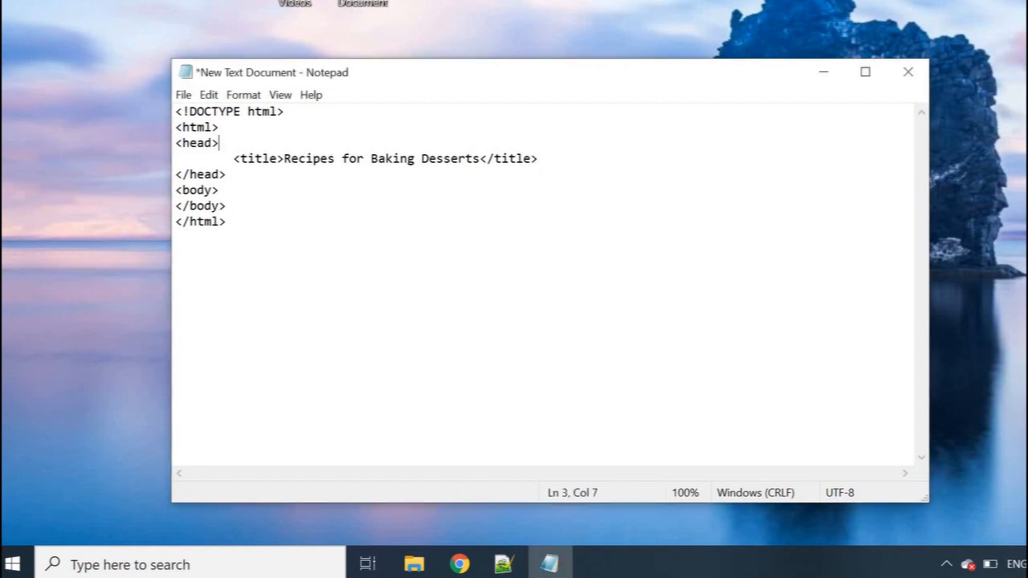
{"action": "key", "text": "Enter"}
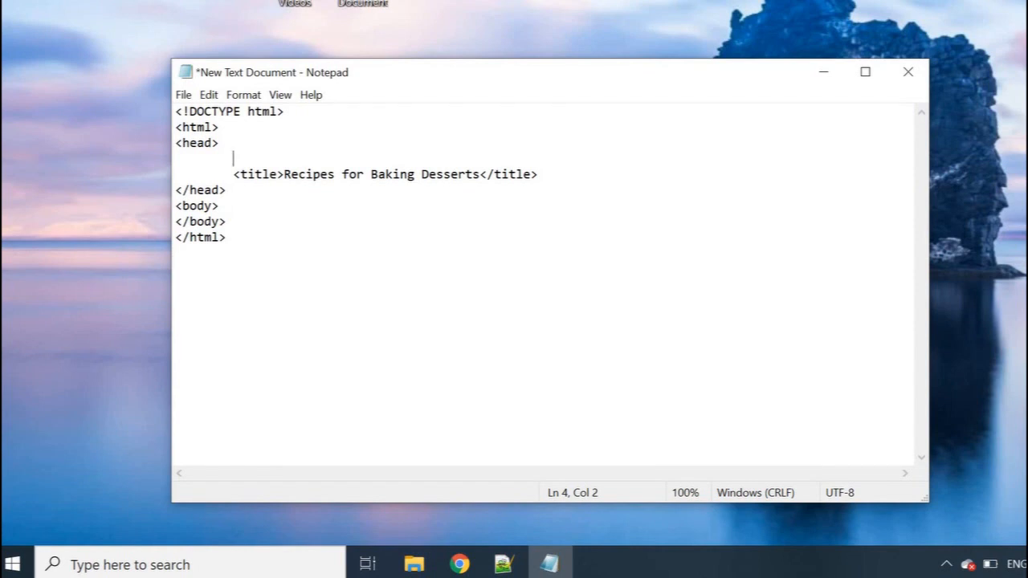
{"action": "type", "text": "<"}
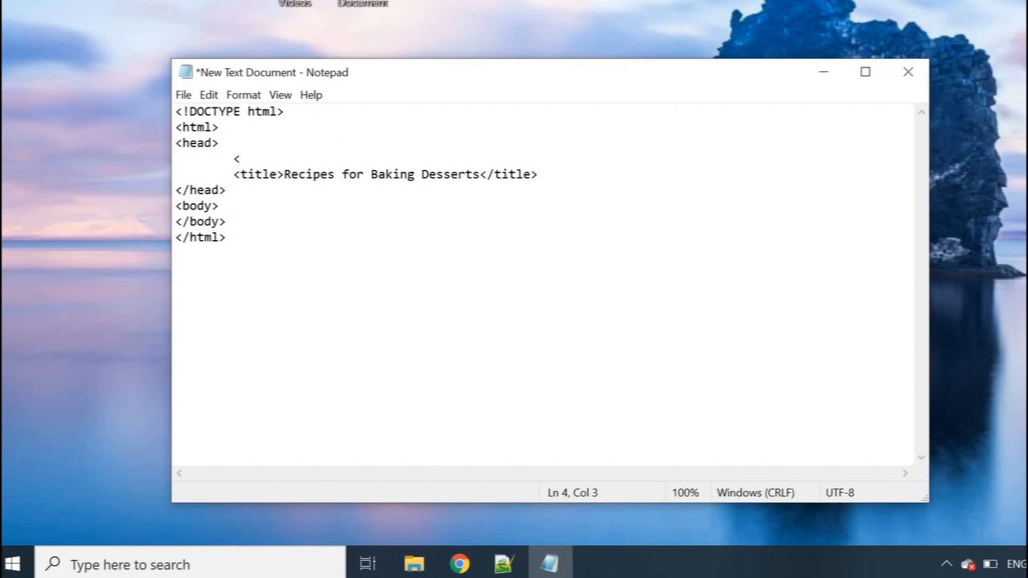
{"action": "type", "text": "meta"}
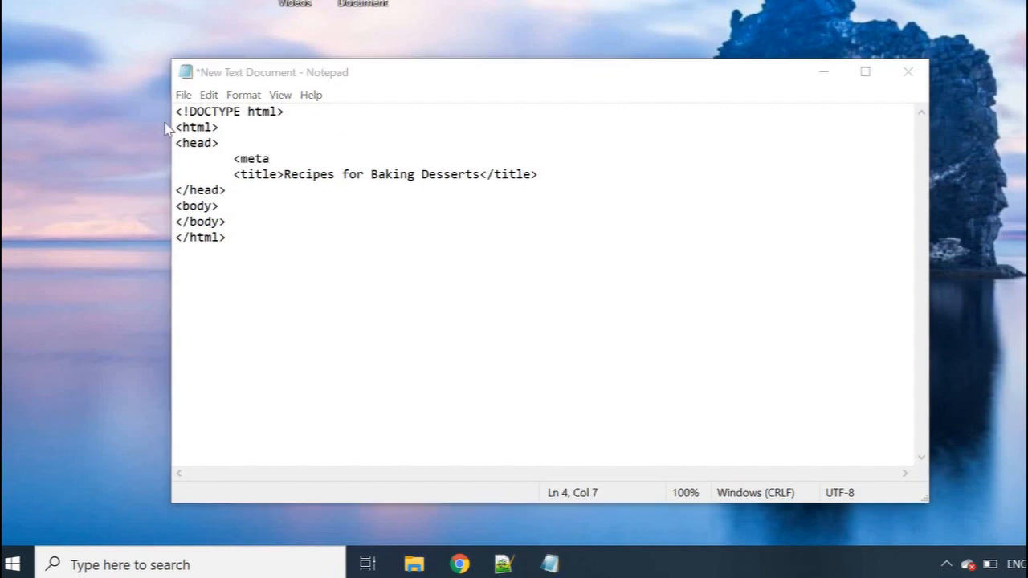
{"action": "mouse_move", "coordinate": [431, 255]}
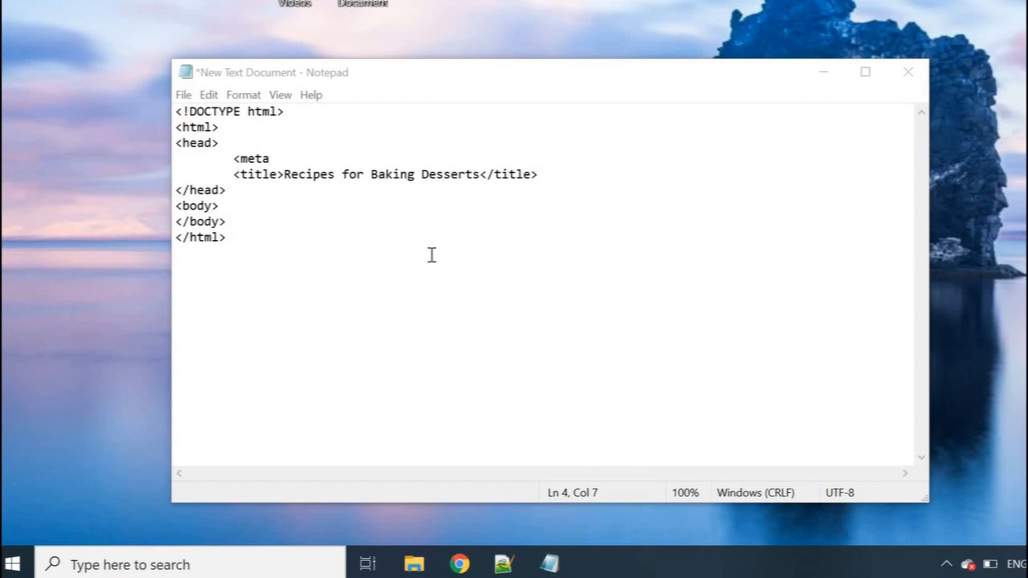
{"action": "mouse_move", "coordinate": [315, 162]}
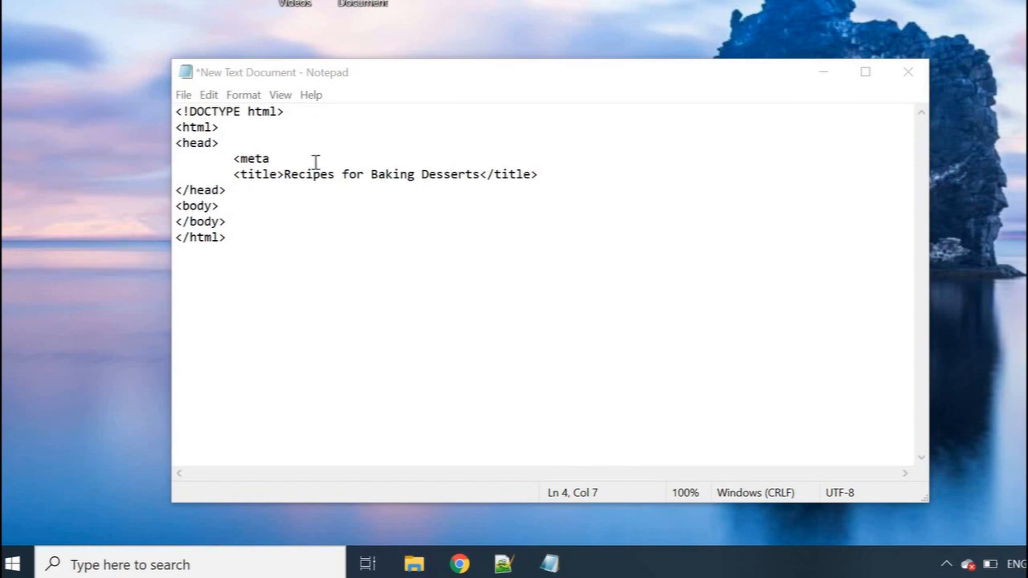
{"action": "type", "text": ">"}
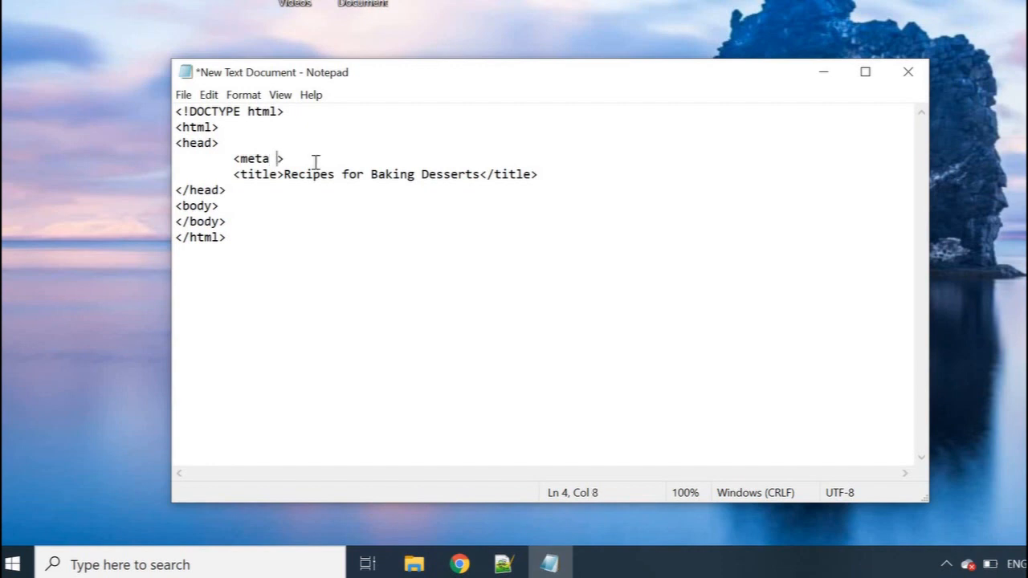
{"action": "type", "text": "n"}
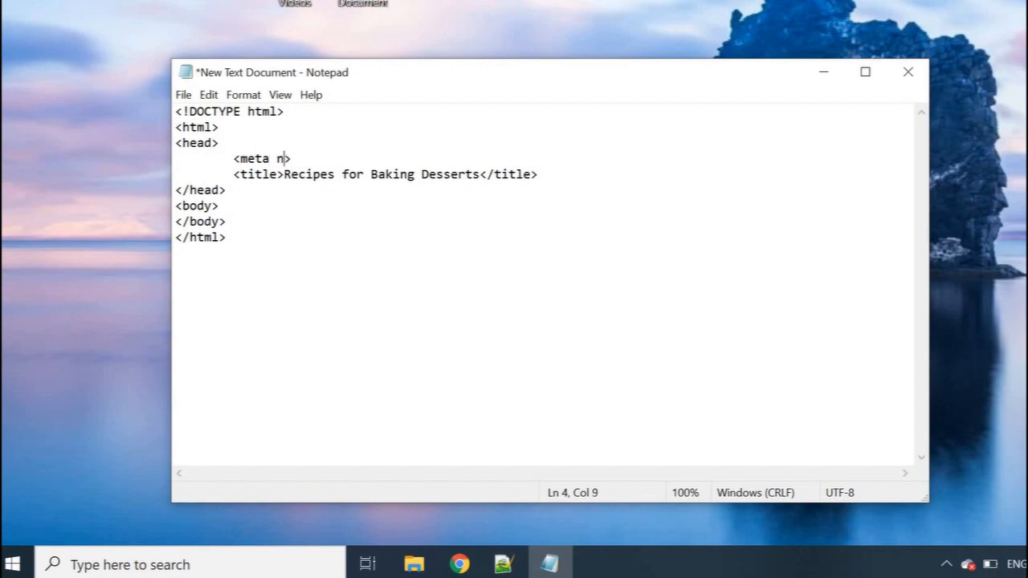
{"action": "type", "text": "ame=="}
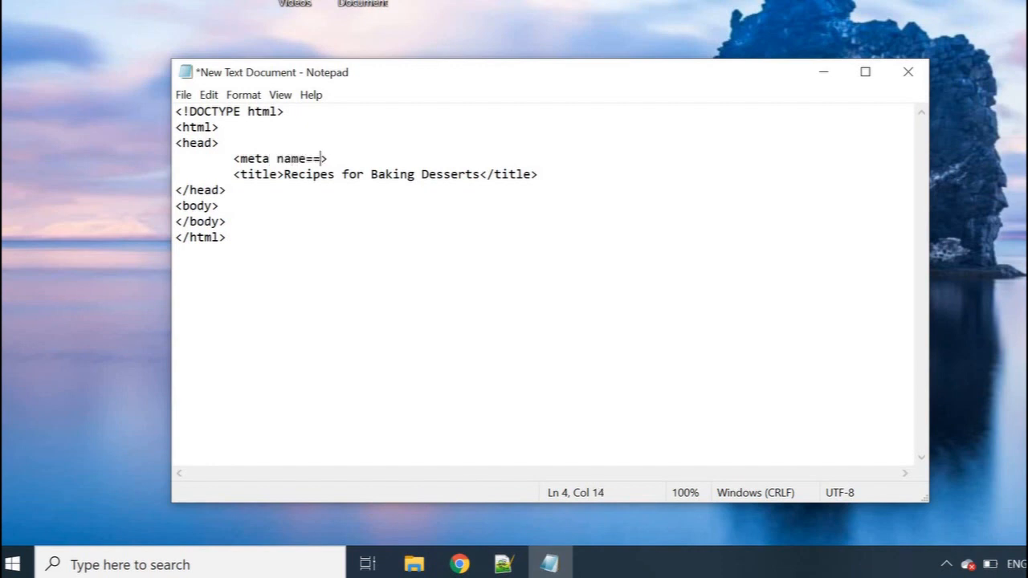
{"action": "type", "text": "\"\""}
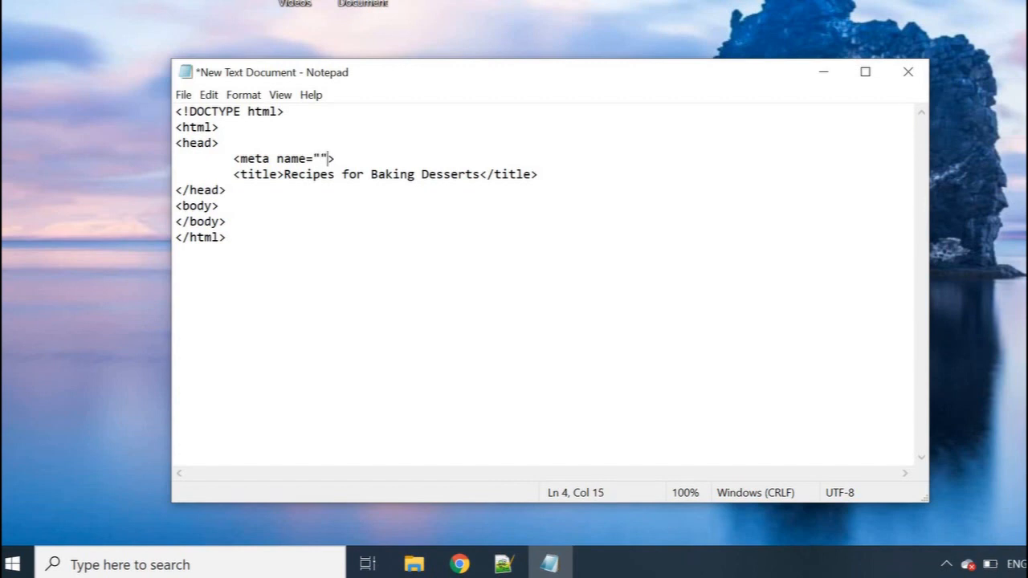
{"action": "type", "text": "se"}
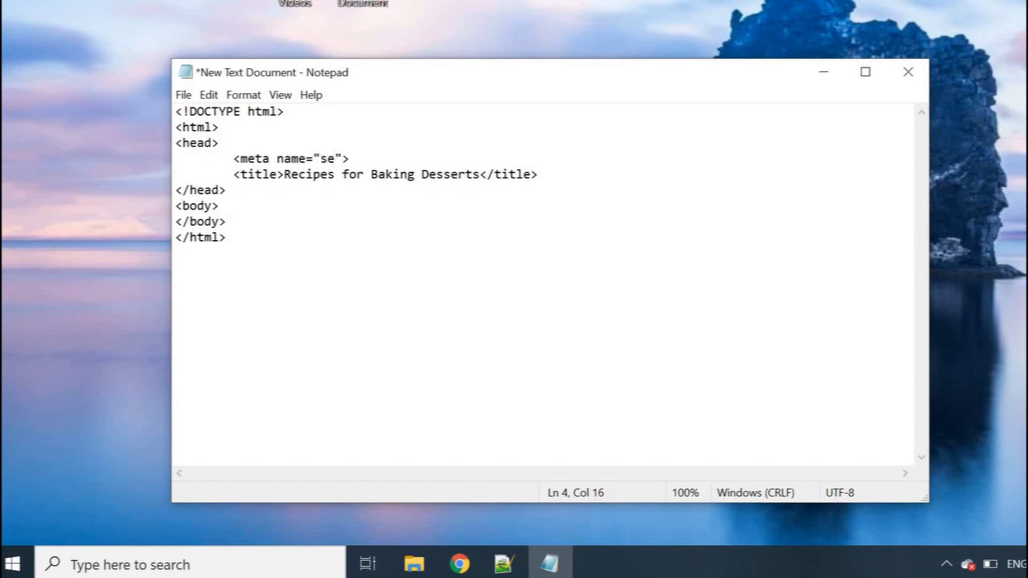
{"action": "type", "text": "desc"}
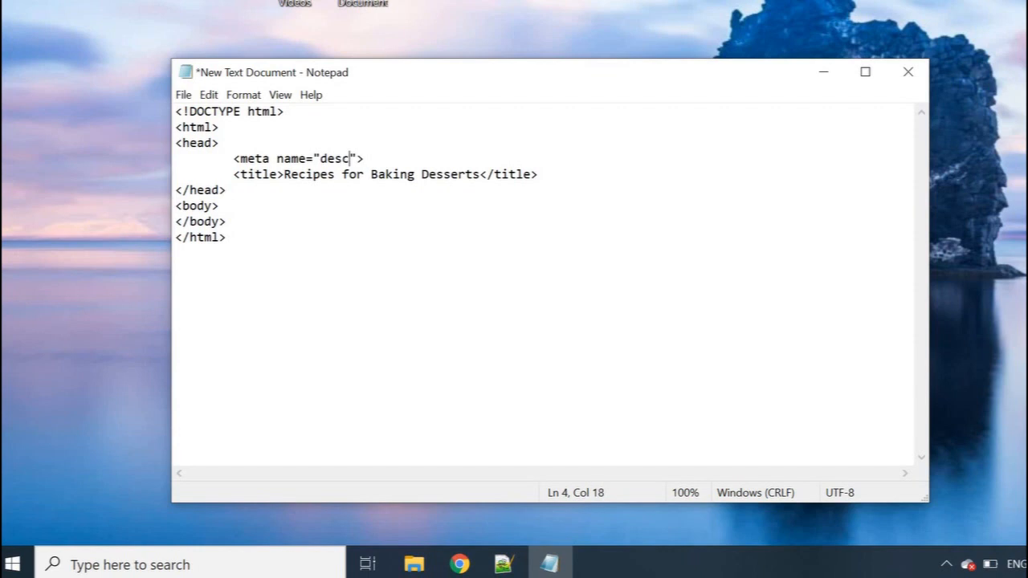
{"action": "type", "text": "ription"}
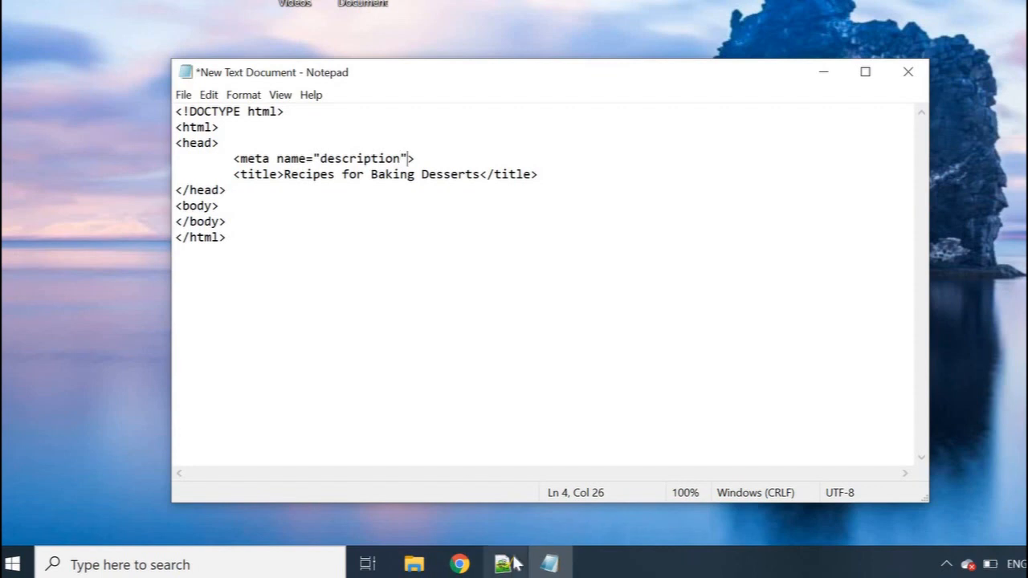
Fill the meta content with 'This website gives recipes on how to bake desserts'.
{"action": "type", "text": "conte"}
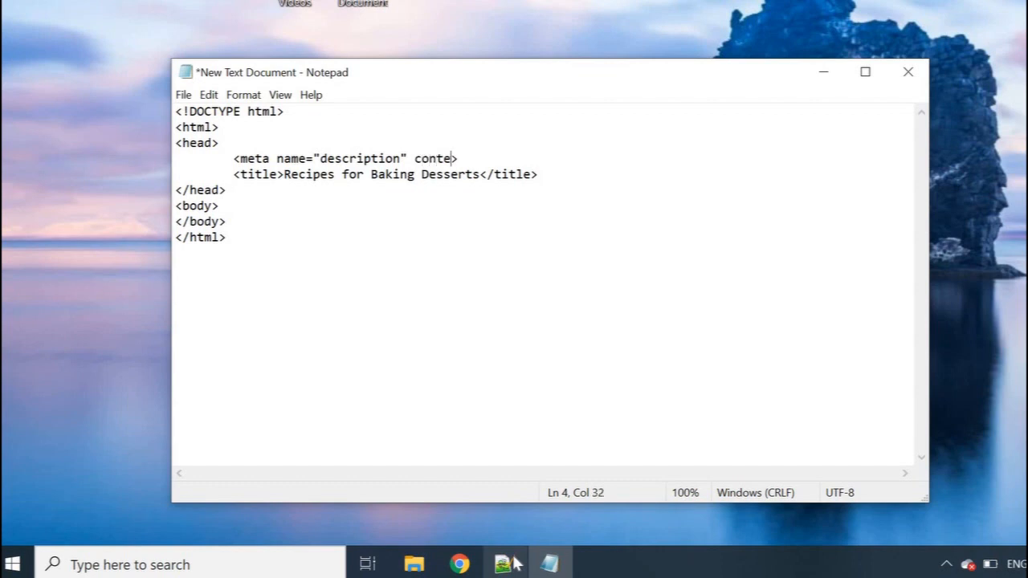
{"action": "type", "text": "nt=\"\""}
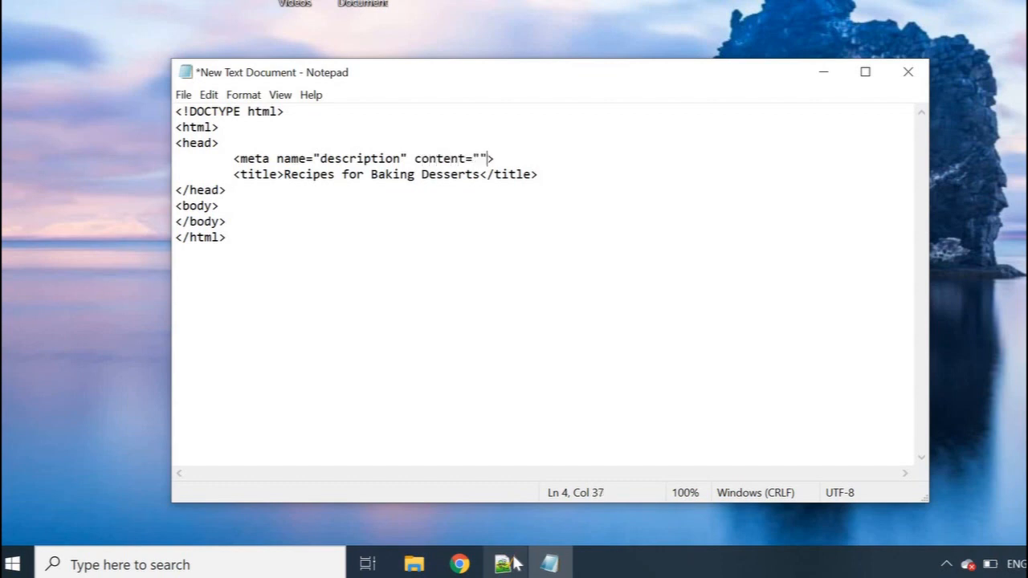
{"action": "key", "text": "Left"}
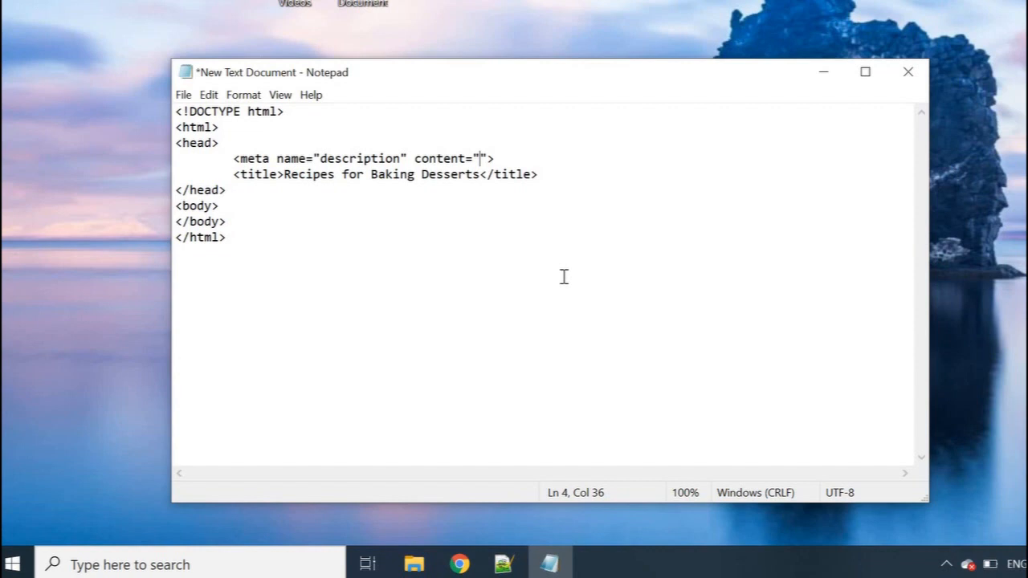
{"action": "mouse_move", "coordinate": [435, 432]}
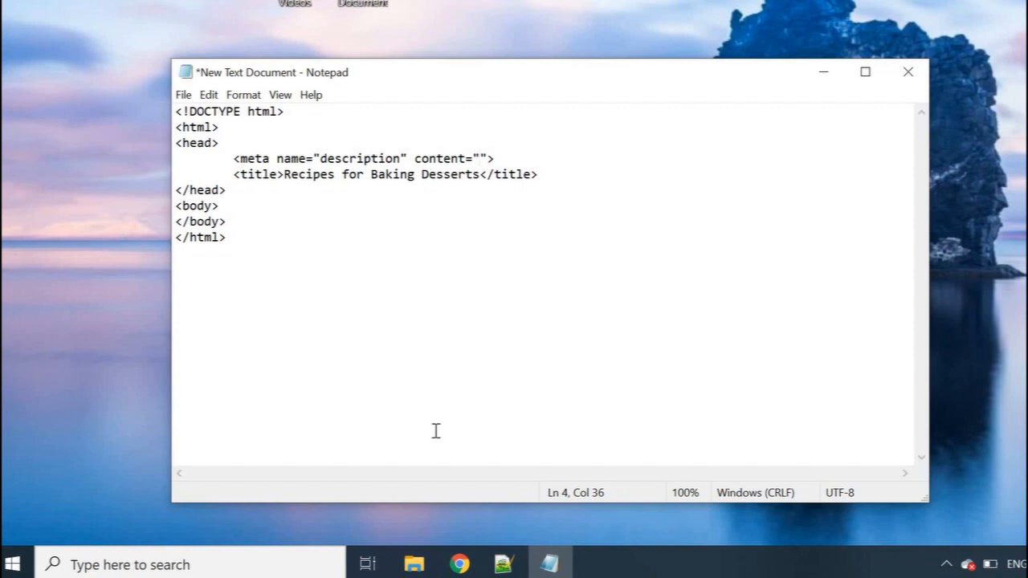
{"action": "type", "text": "Thi"}
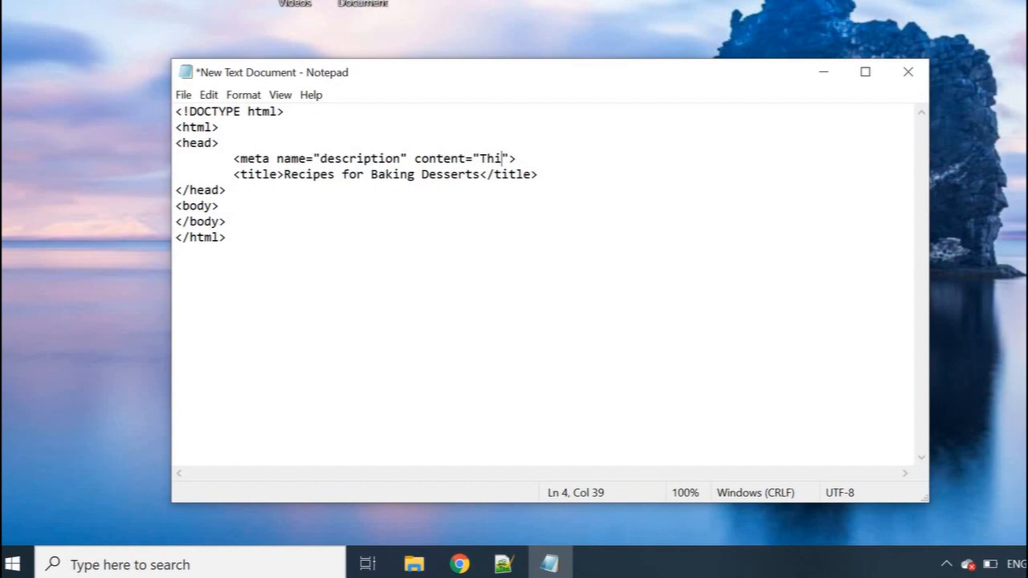
{"action": "type", "text": "s websi"}
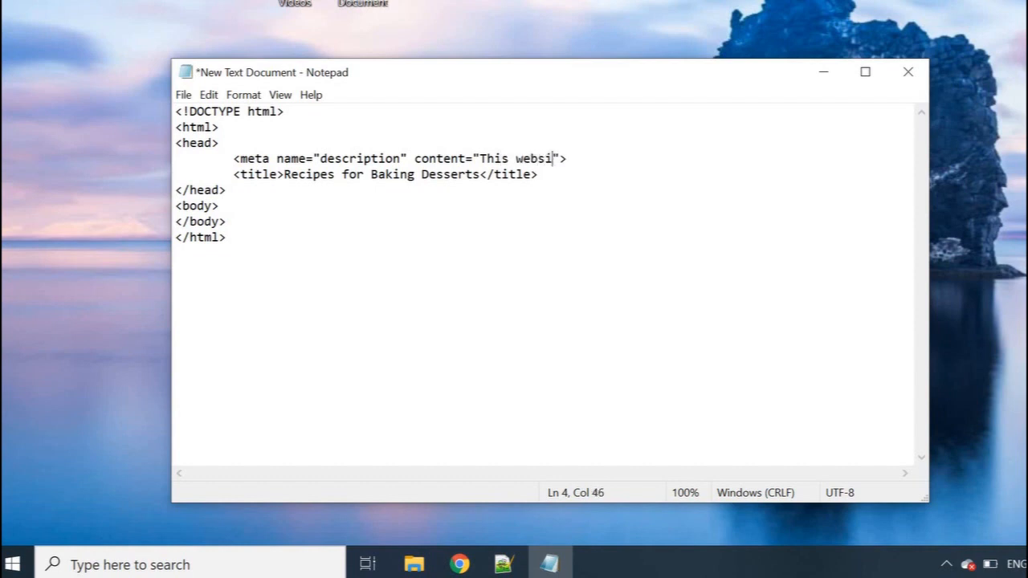
{"action": "type", "text": "te"}
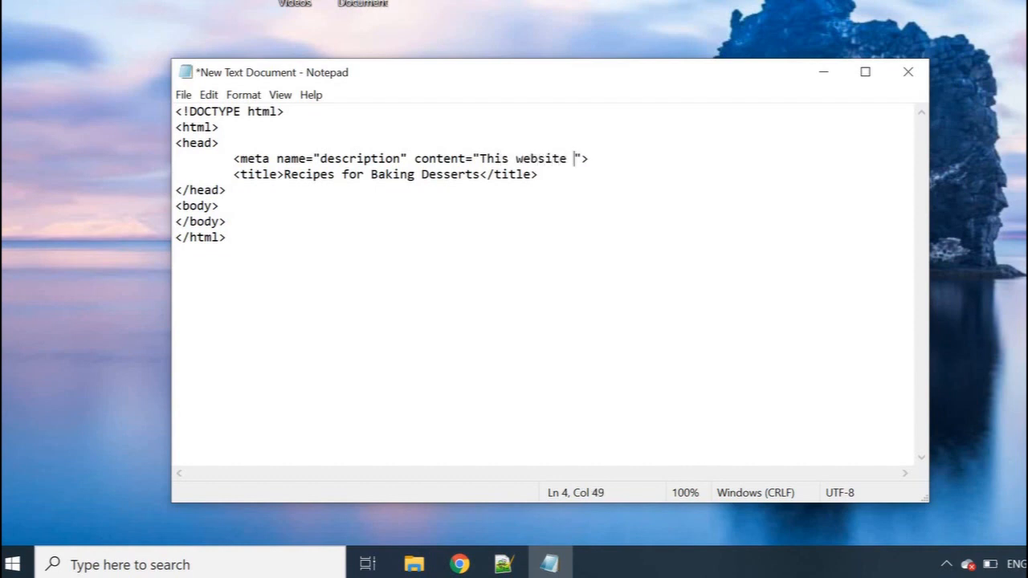
{"action": "type", "text": "gives r"}
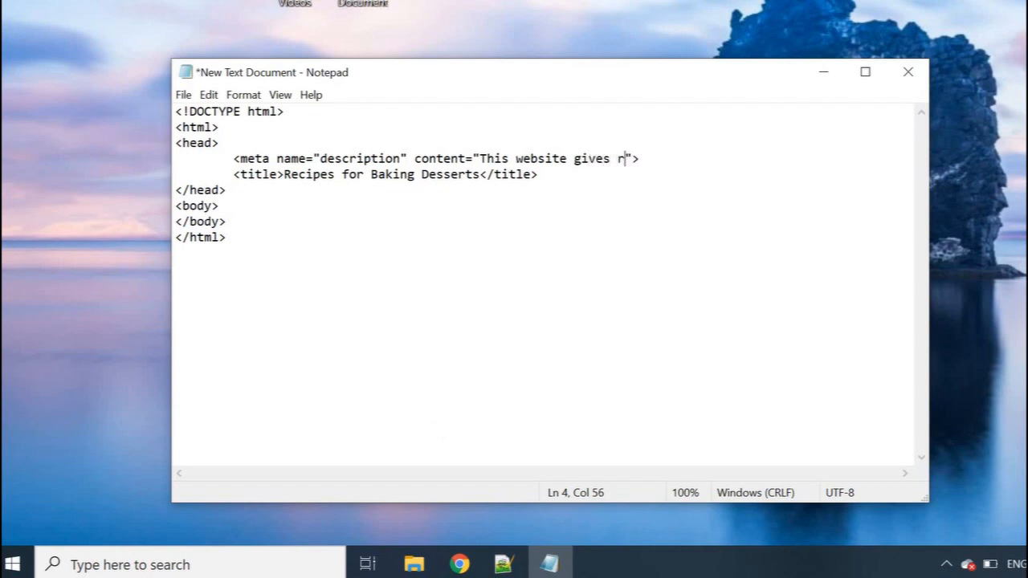
{"action": "type", "text": "ecipeso"}
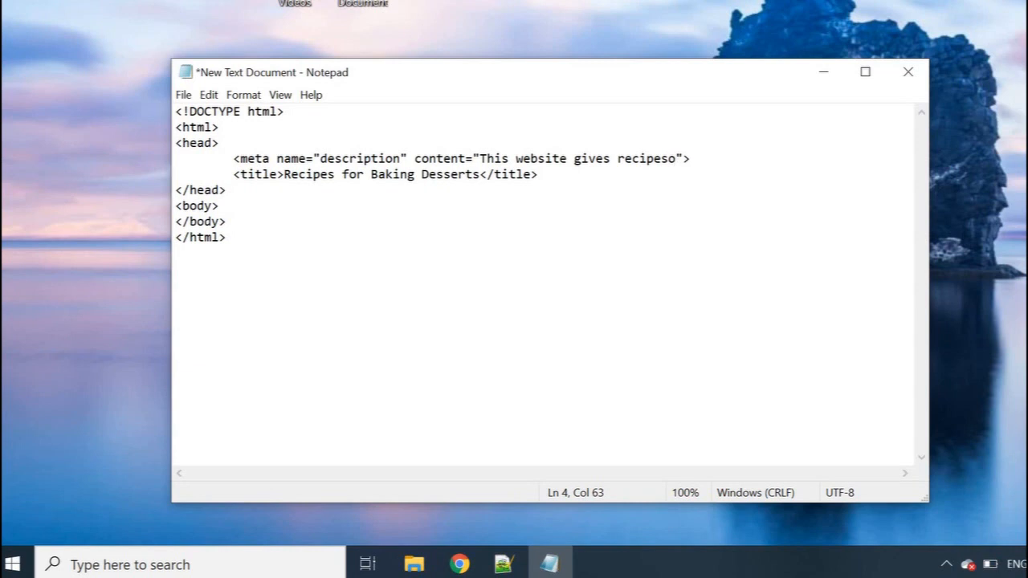
{"action": "type", "text": "on h"}
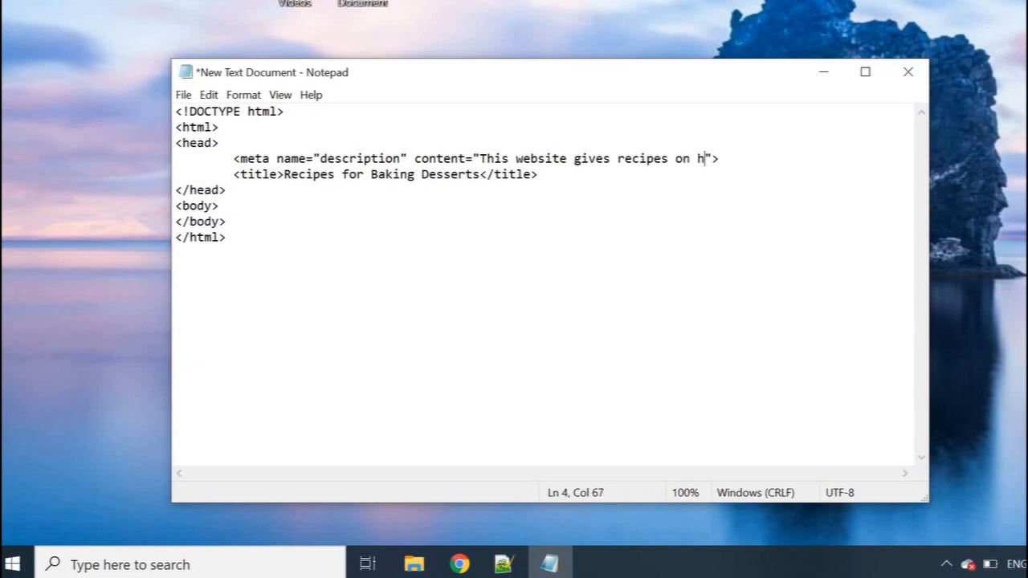
{"action": "type", "text": "ow to b"}
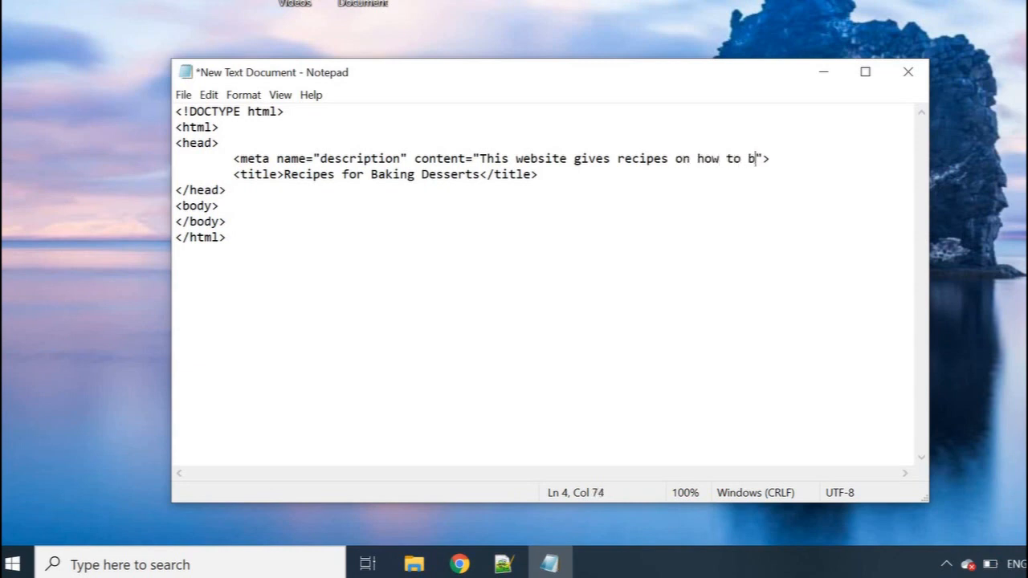
{"action": "type", "text": "ake dessert"}
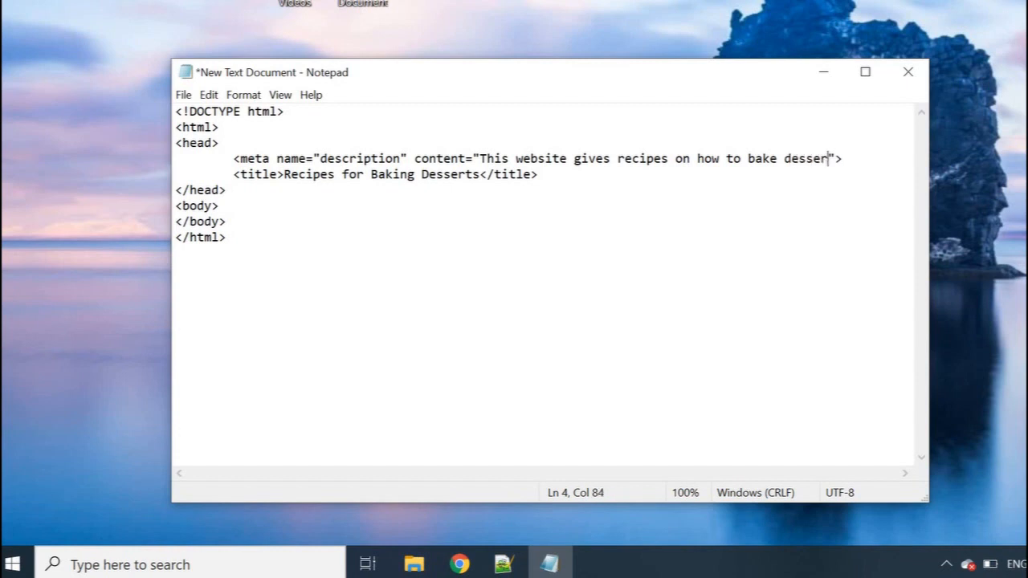
{"action": "type", "text": "ts"}
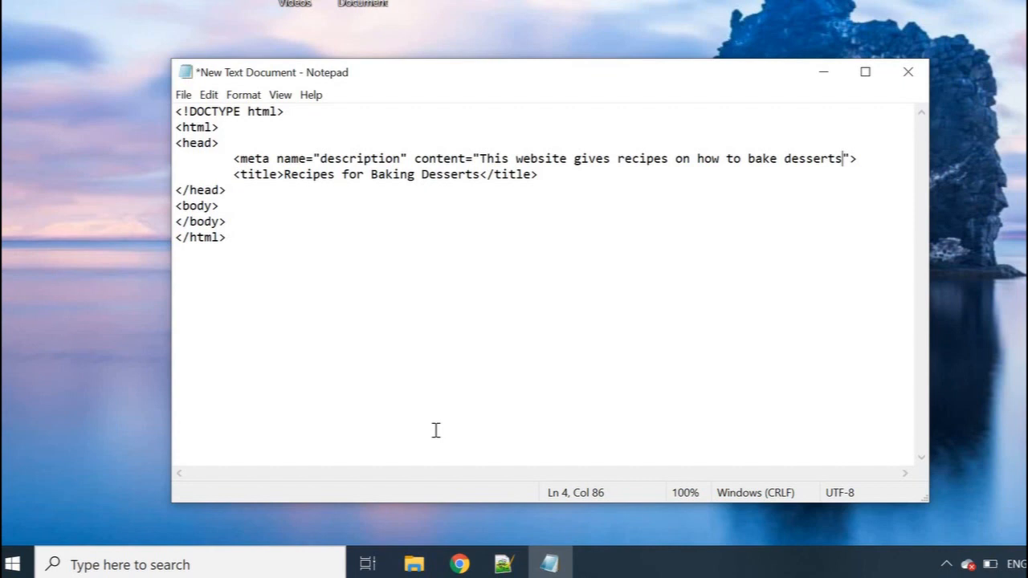
{"action": "mouse_move", "coordinate": [492, 289]}
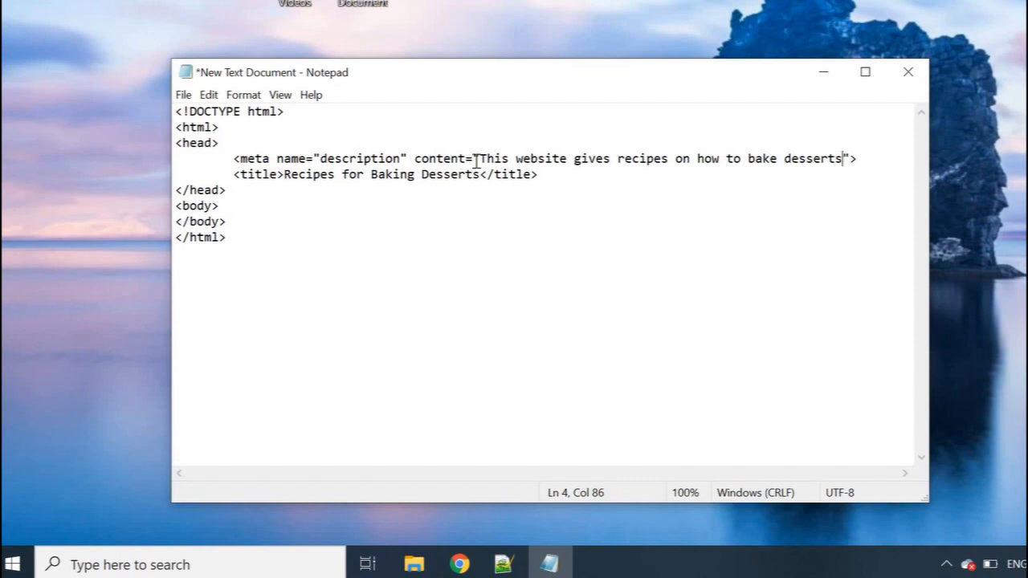
Select the dessert-recipes sentence inside the description meta tag's content attribute.
{"action": "left_click_drag", "start_coordinate": [484, 158], "coordinate": [810, 158]}
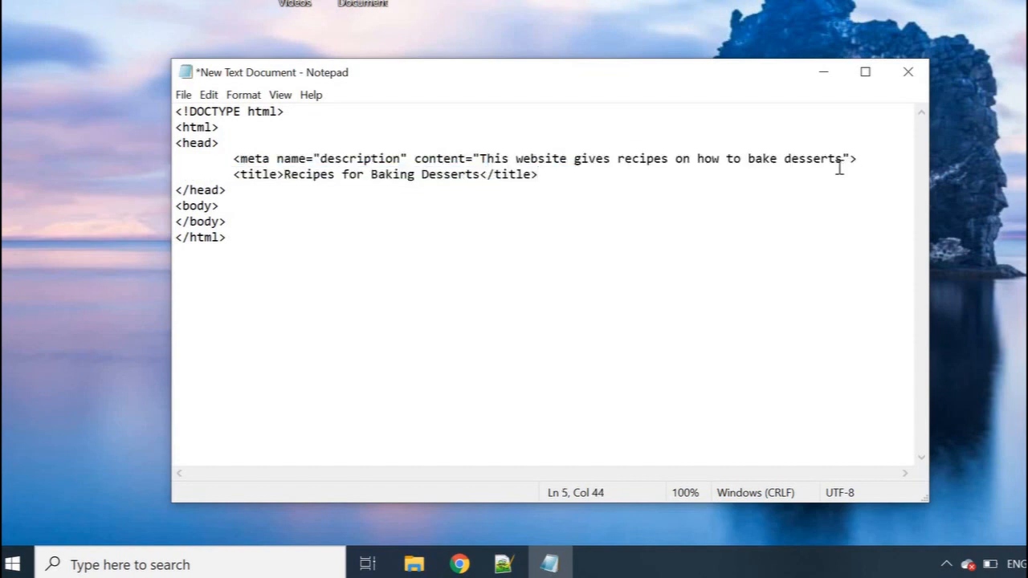
{"action": "left_click", "coordinate": [538, 174]}
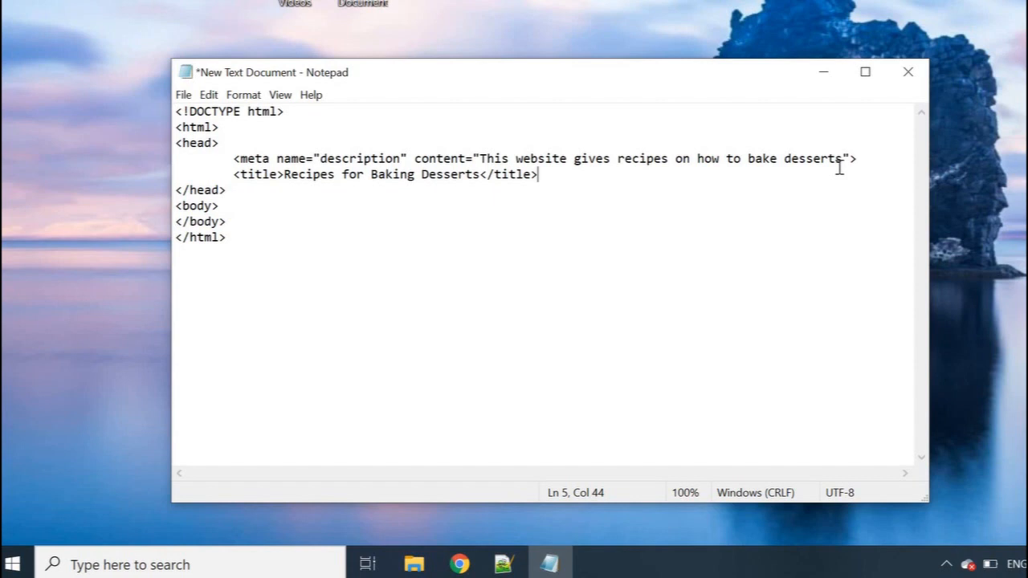
{"action": "mouse_move", "coordinate": [793, 174]}
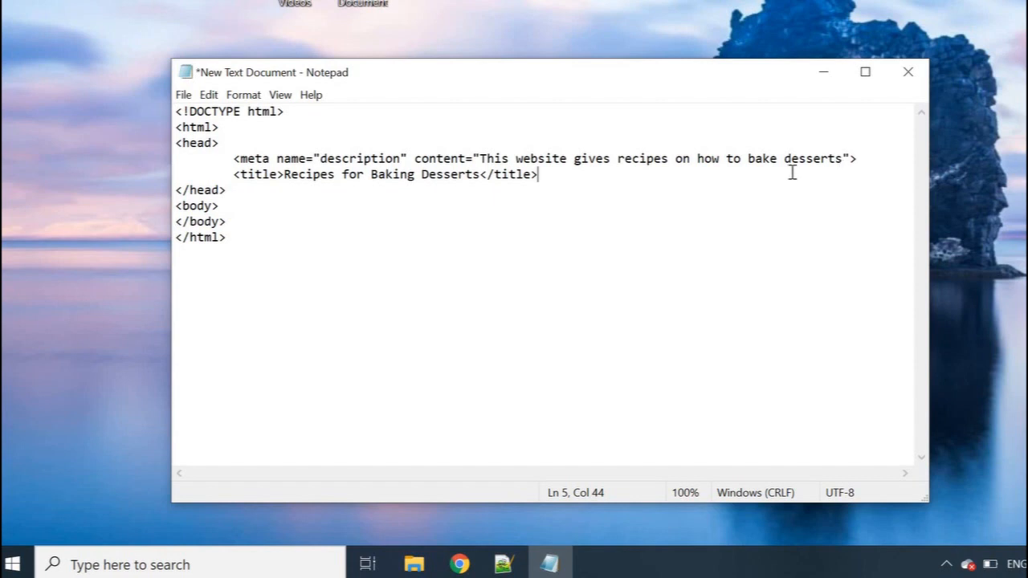
{"action": "mouse_move", "coordinate": [559, 174]}
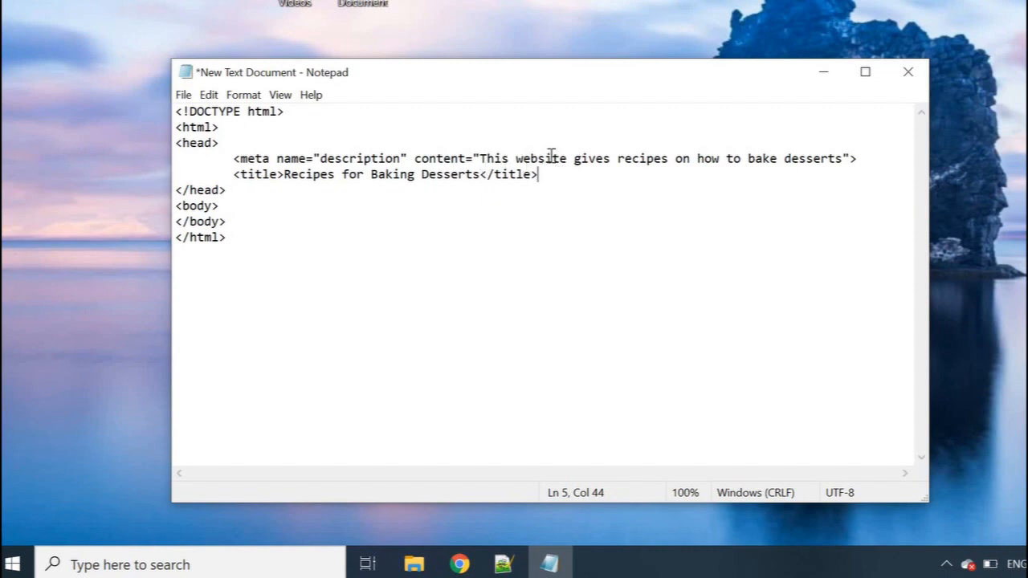
{"action": "left_click_drag", "start_coordinate": [480, 158], "coordinate": [842, 158]}
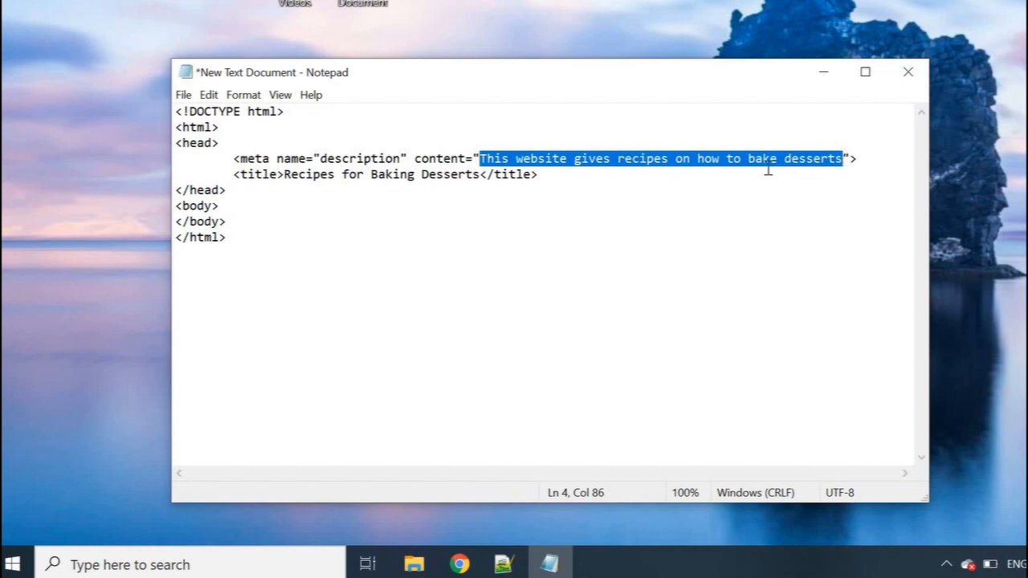
{"action": "mouse_move", "coordinate": [598, 178]}
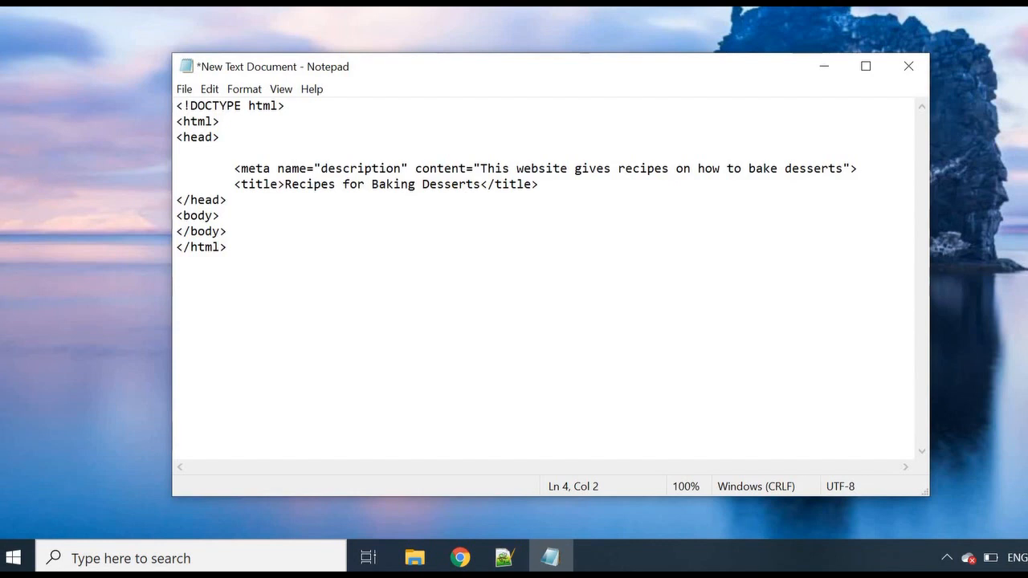
Type a meta tag with charset="utf-8" at the top of the head.
{"action": "type", "text": "<m"}
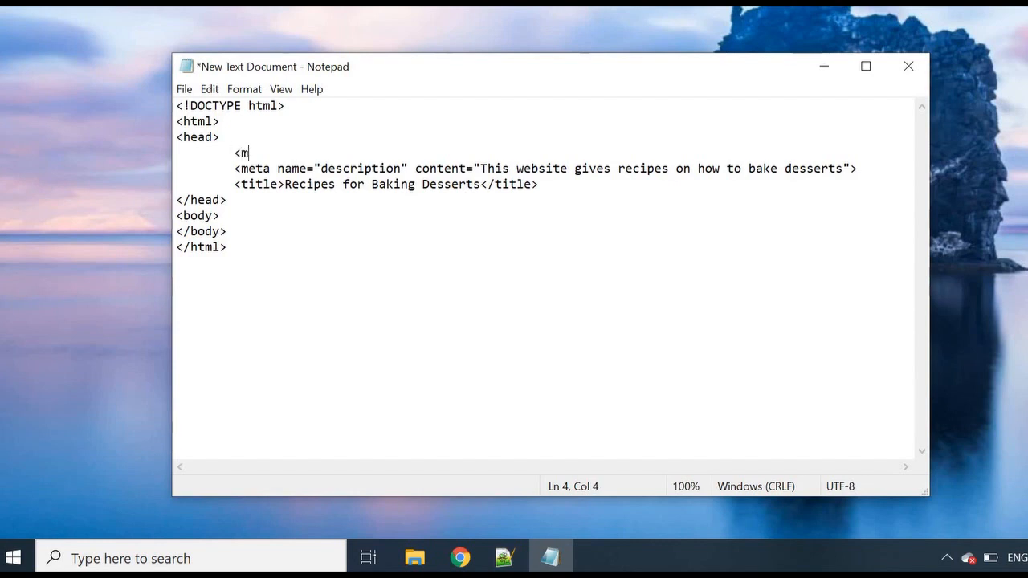
{"action": "type", "text": "eta"}
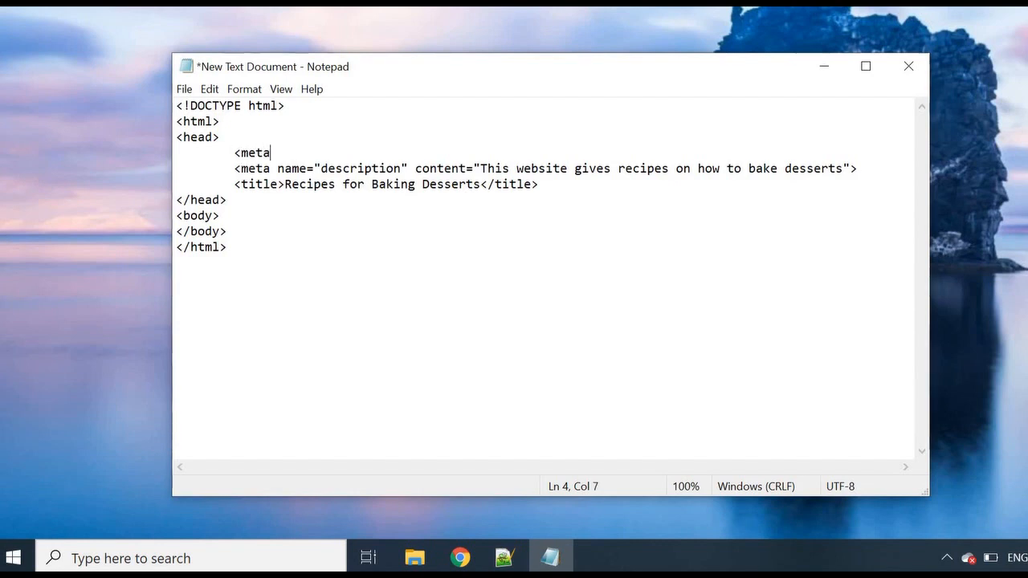
{"action": "type", "text": ">"}
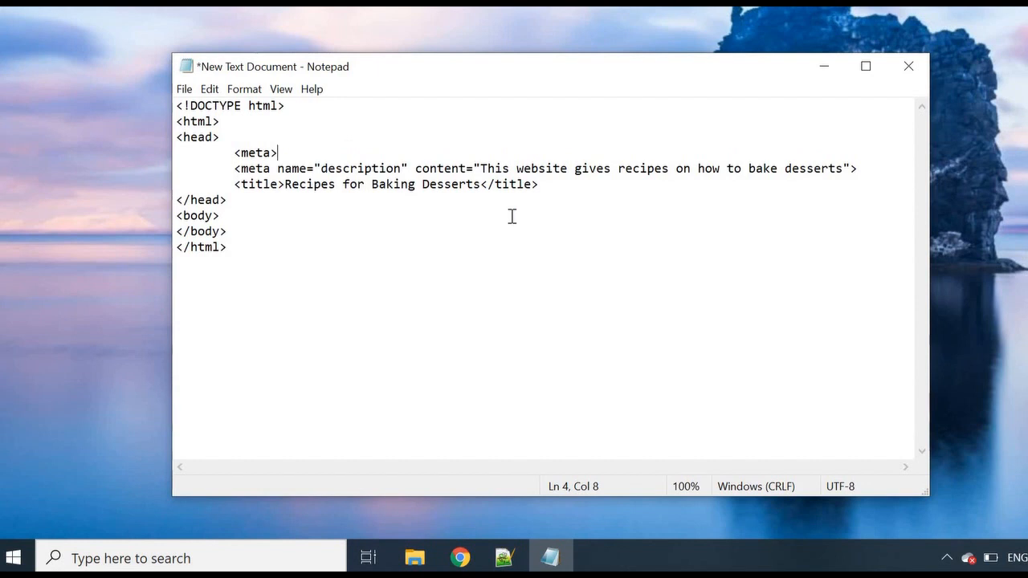
{"action": "type", "text": "ch"}
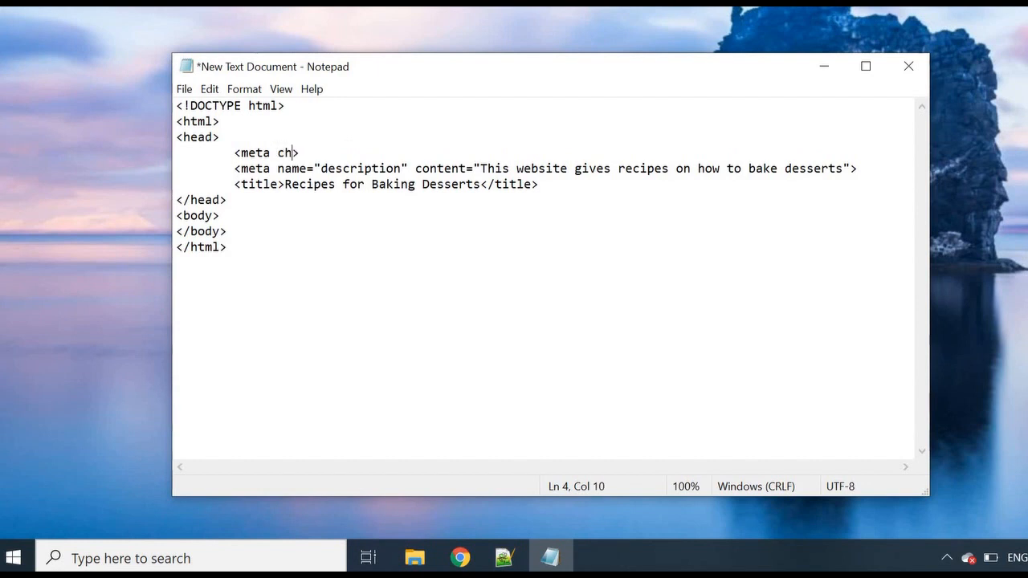
{"action": "type", "text": "arset"}
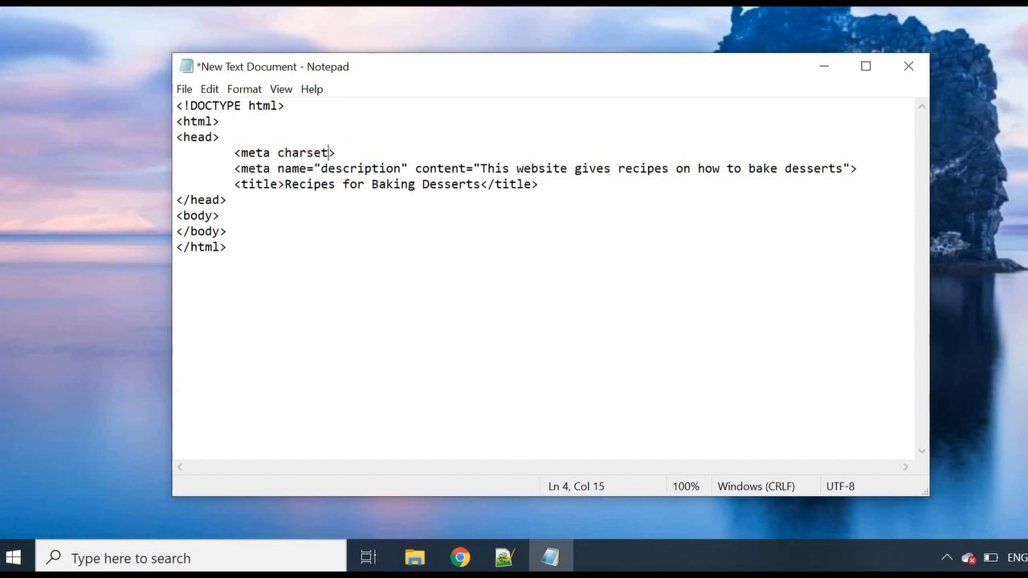
{"action": "type", "text": "="}
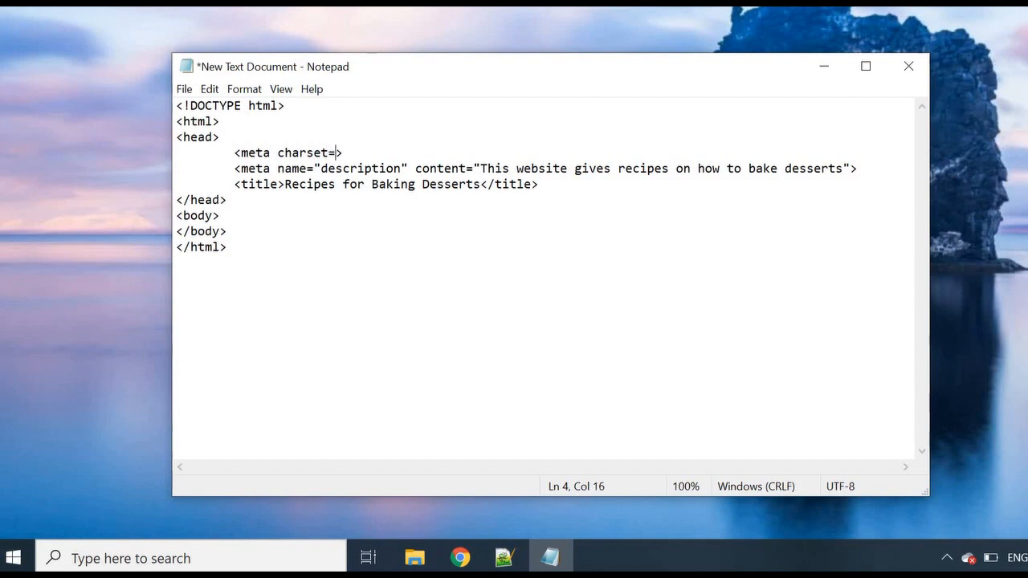
{"action": "type", "text": "\"u"}
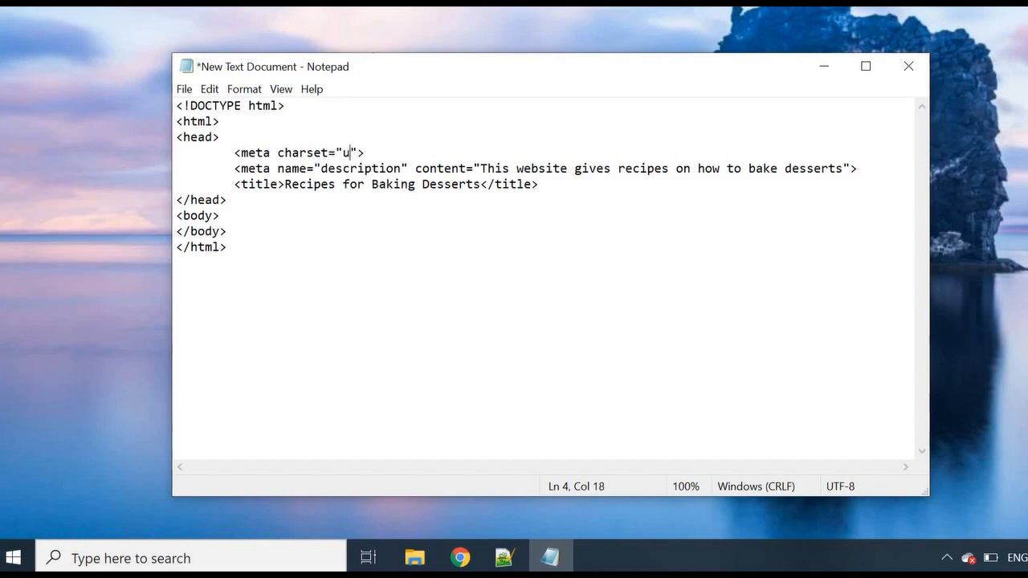
{"action": "type", "text": "tf-"}
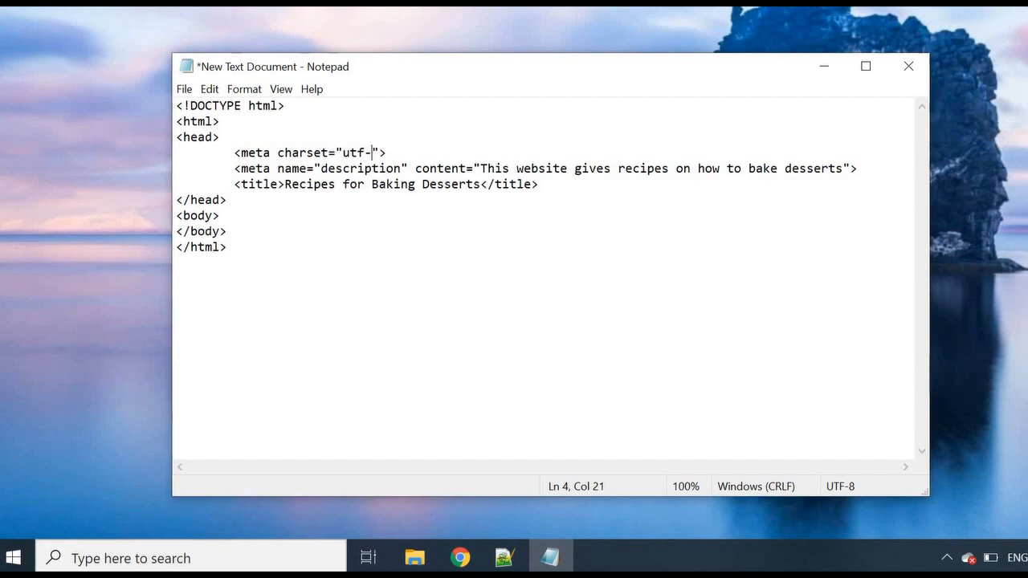
{"action": "type", "text": "8"}
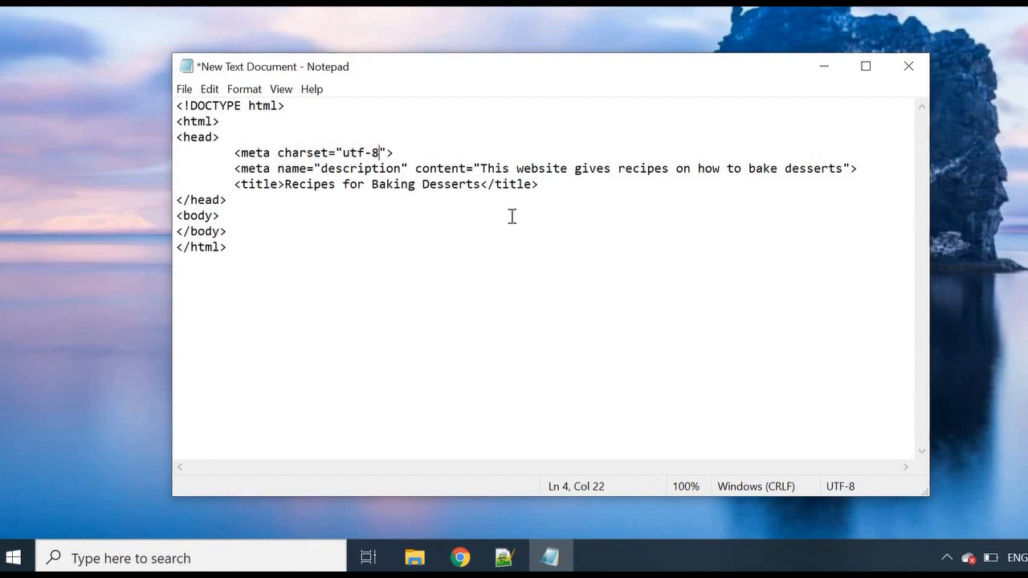
{"action": "mouse_move", "coordinate": [230, 152]}
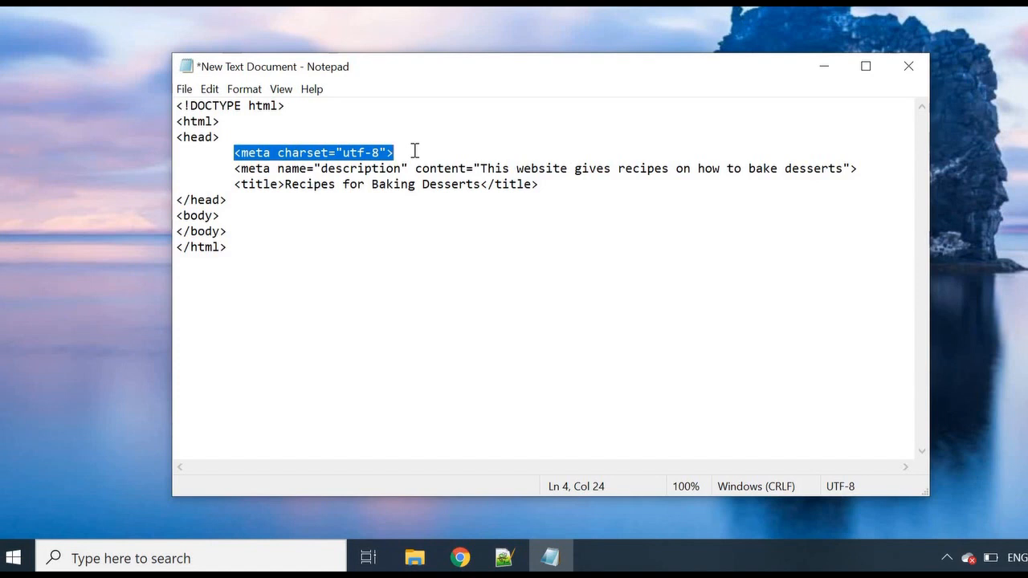
{"action": "mouse_move", "coordinate": [467, 142]}
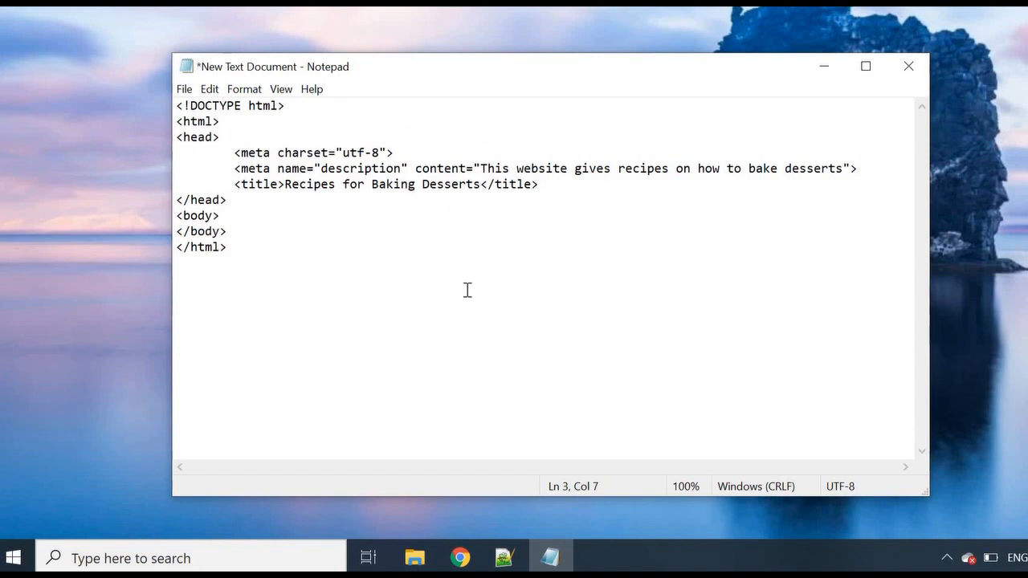
{"action": "mouse_move", "coordinate": [367, 263]}
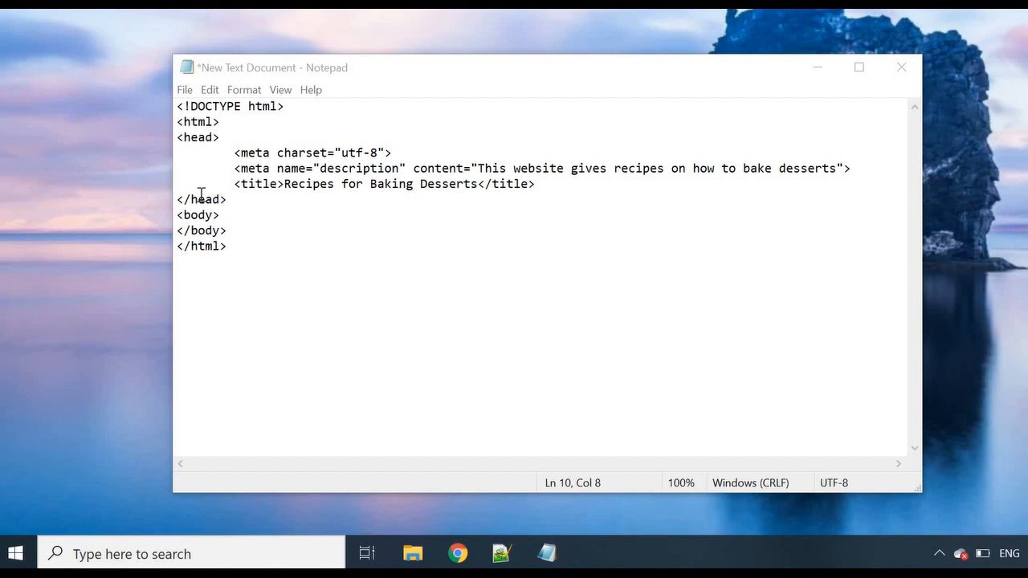
Start a meta tag named viewport on the line after the description tag.
{"action": "left_click", "coordinate": [185, 89]}
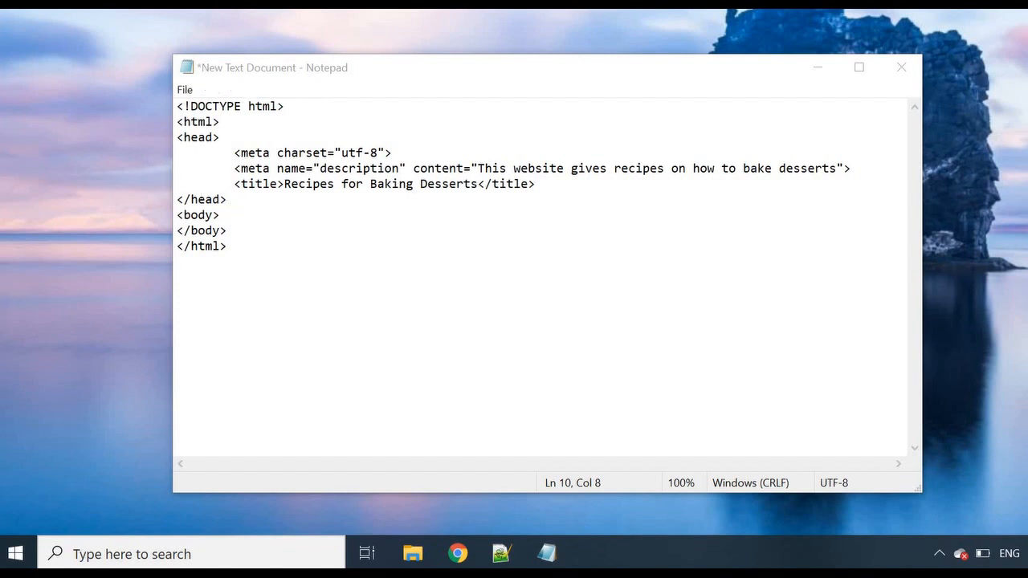
{"action": "type", "text": "<"}
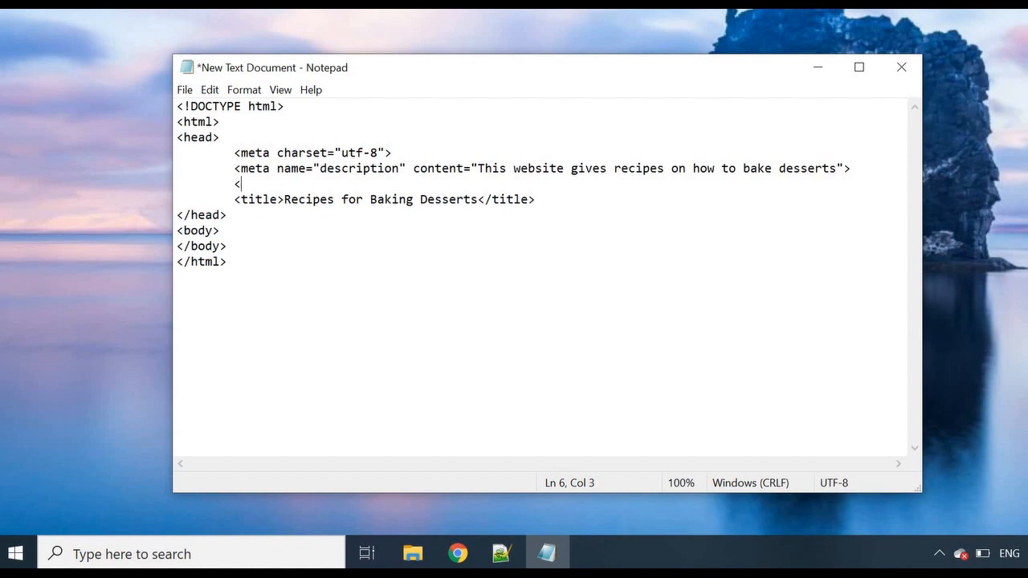
{"action": "type", "text": "meta >"}
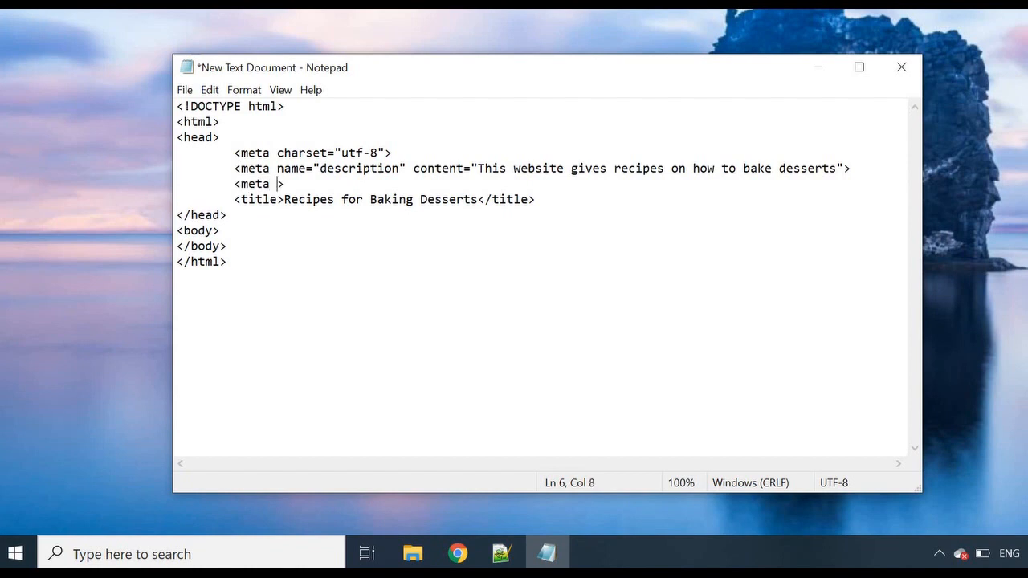
{"action": "type", "text": "name="}
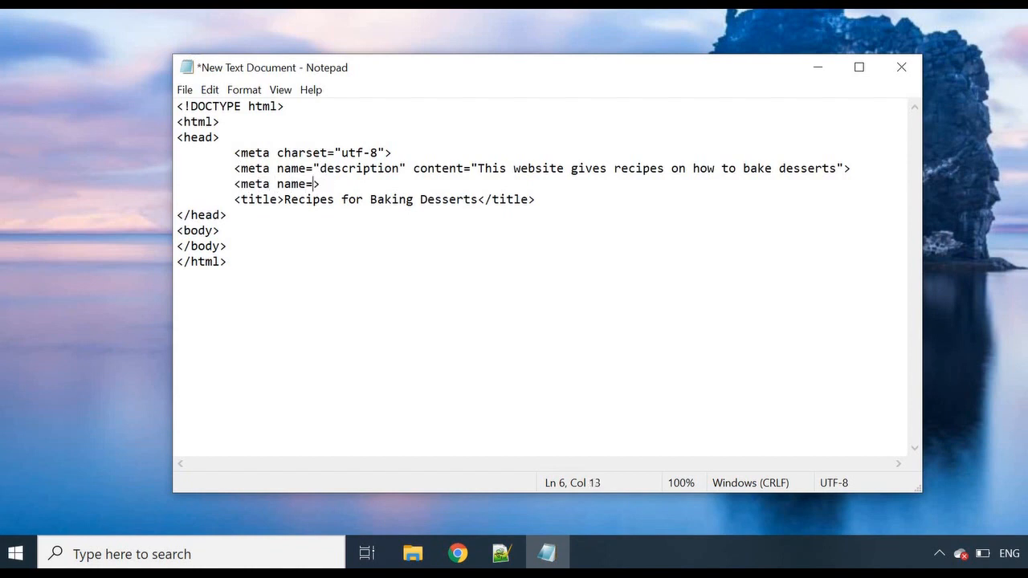
{"action": "type", "text": "vie\""}
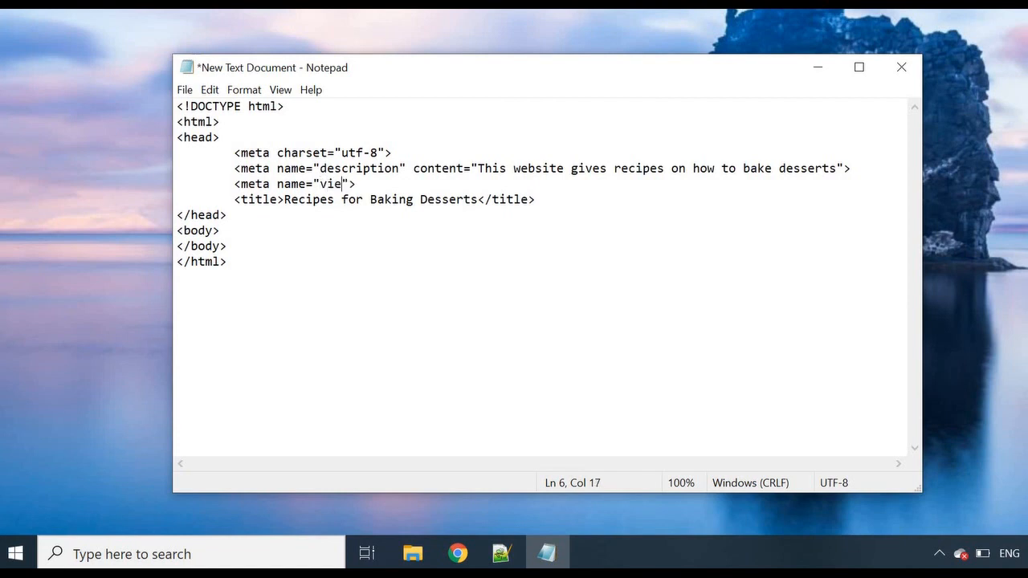
{"action": "type", "text": "wport"}
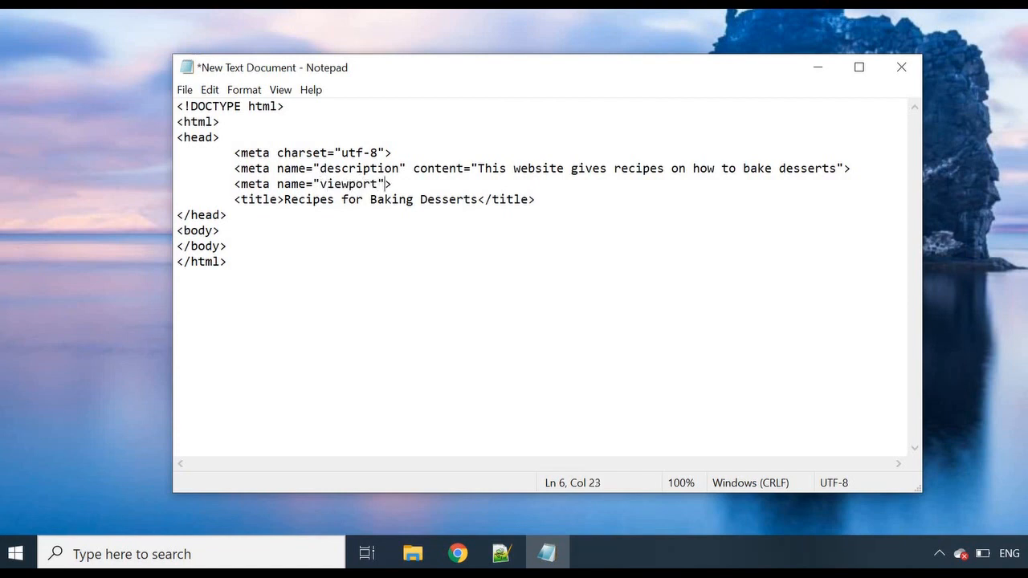
{"action": "type", "text": "content"}
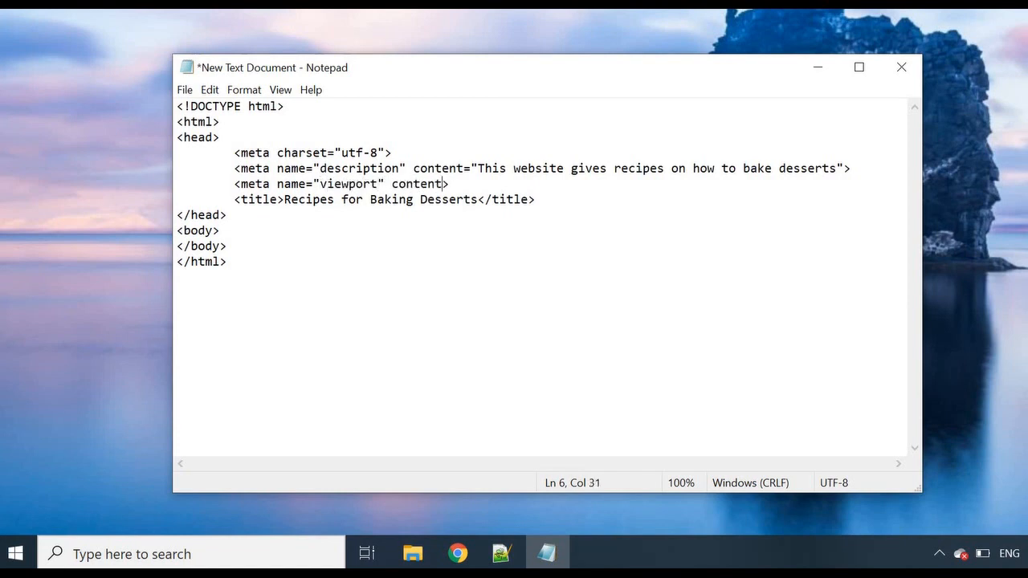
Set the viewport content to 'width=device-width, initial-scale=1'.
{"action": "type", "text": "=\""}
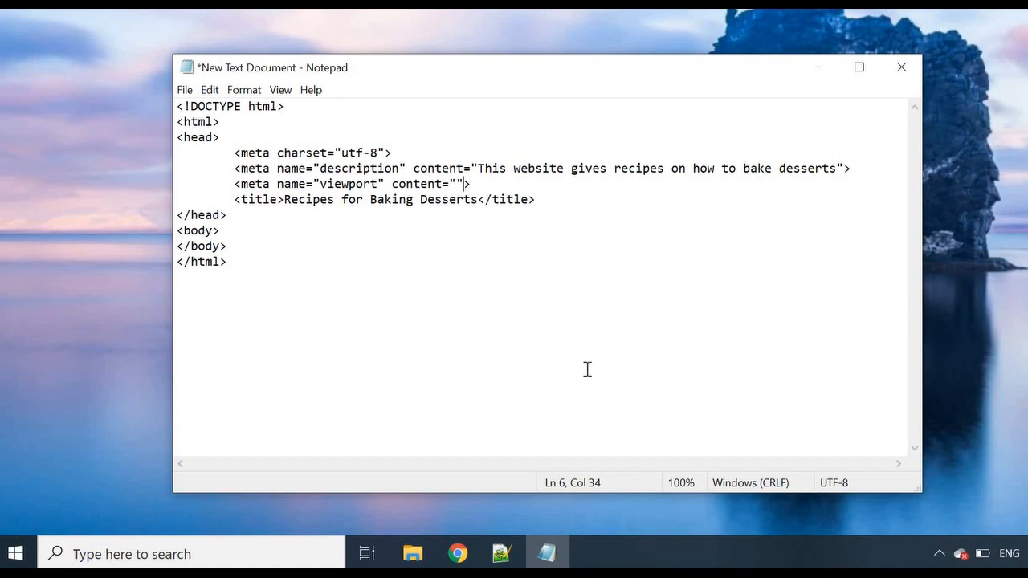
{"action": "type", "text": "widt"}
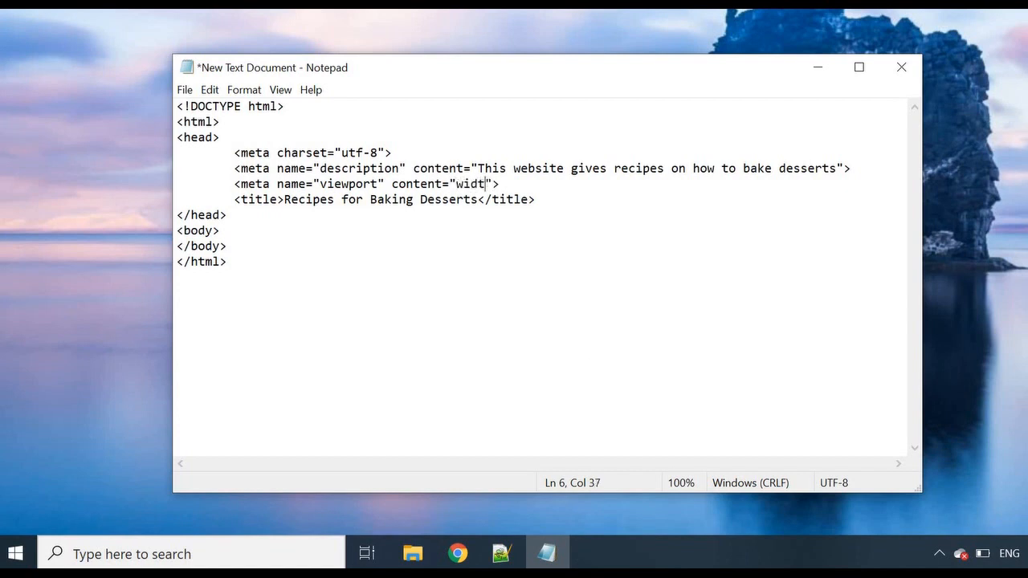
{"action": "type", "text": "=dev"}
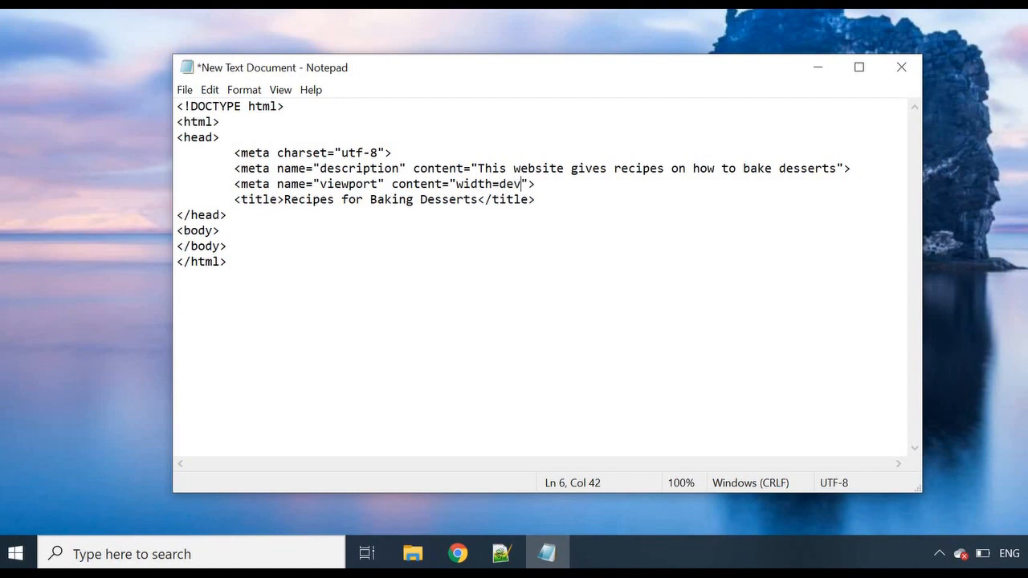
{"action": "type", "text": "ice-"}
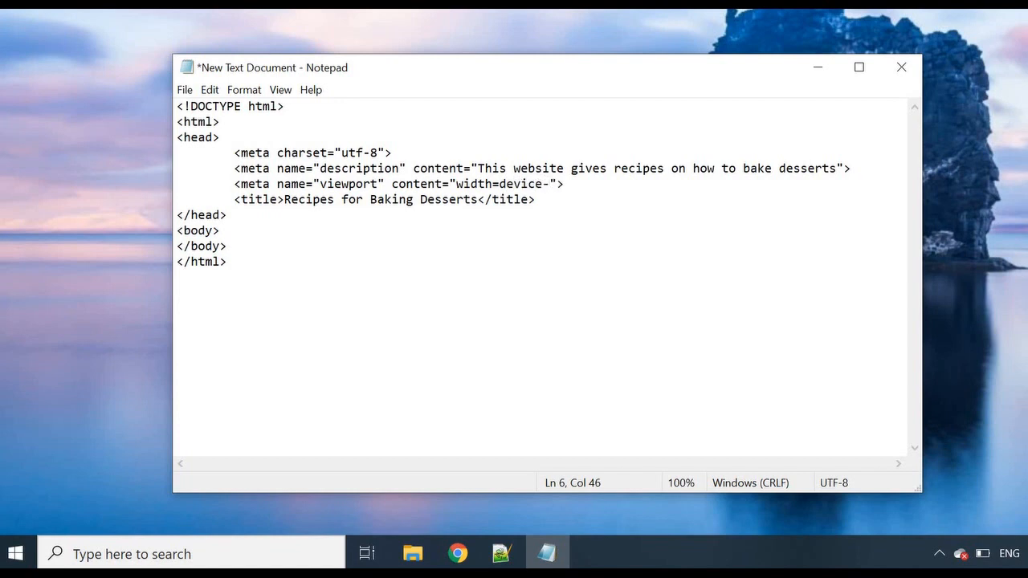
{"action": "type", "text": "width"}
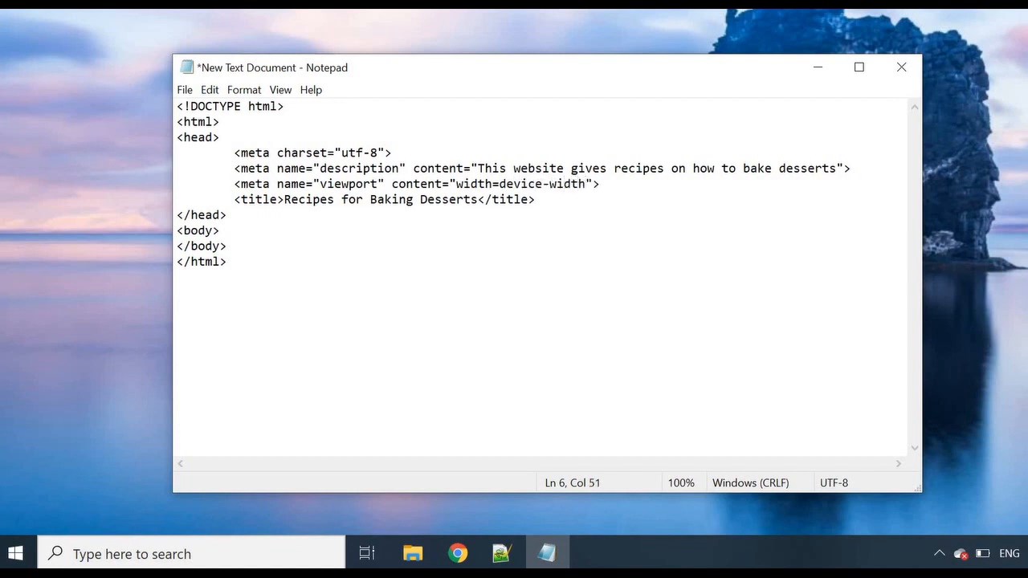
{"action": "type", "text": ", ini"}
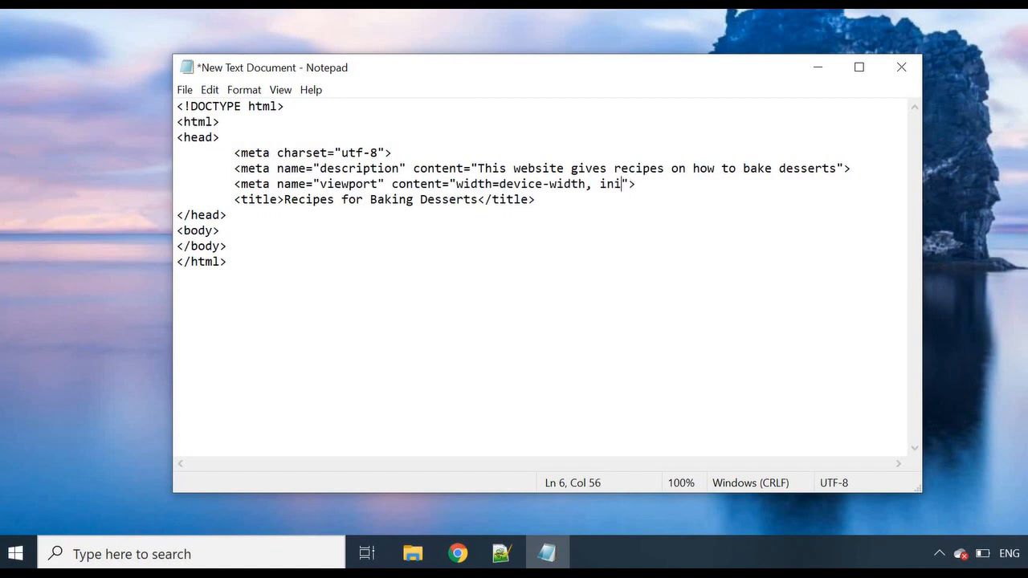
{"action": "type", "text": "tial"}
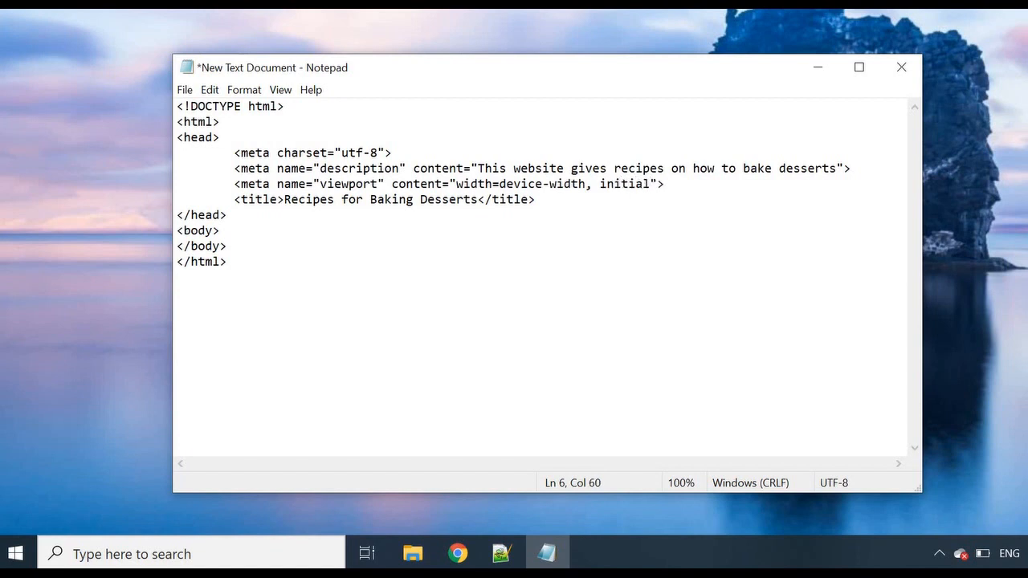
{"action": "type", "text": "-scale="}
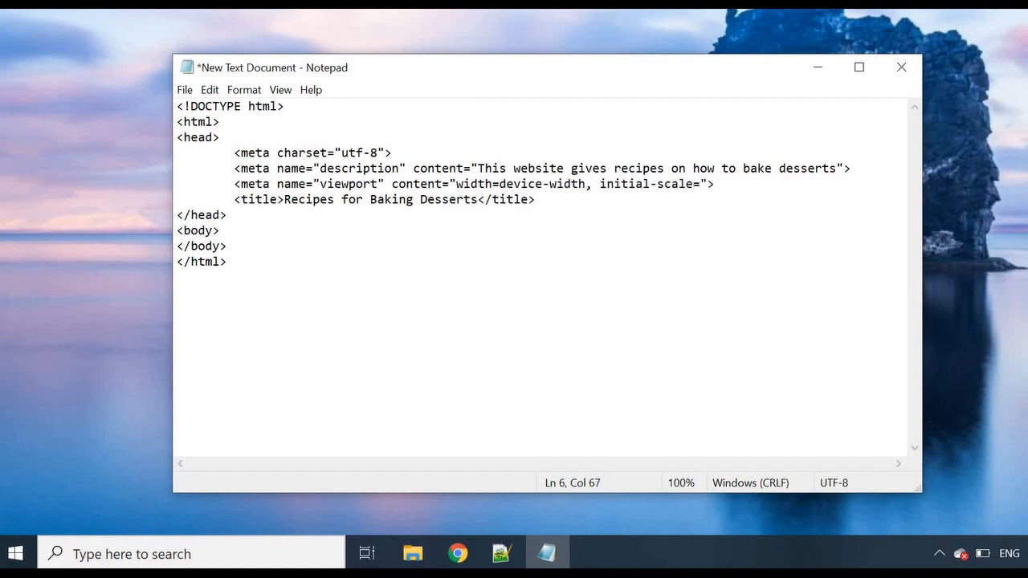
{"action": "type", "text": "1"}
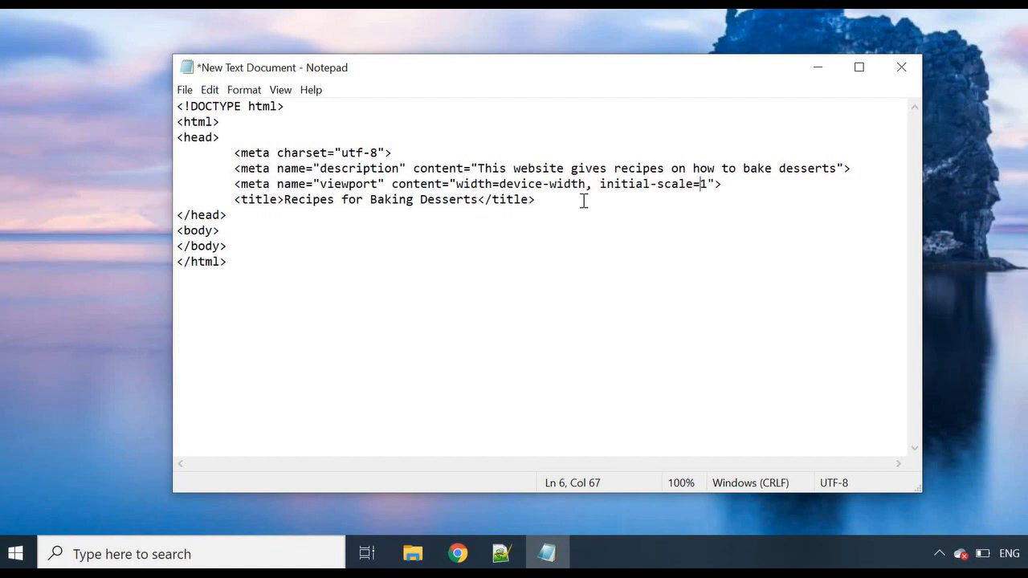
{"action": "mouse_move", "coordinate": [649, 157]}
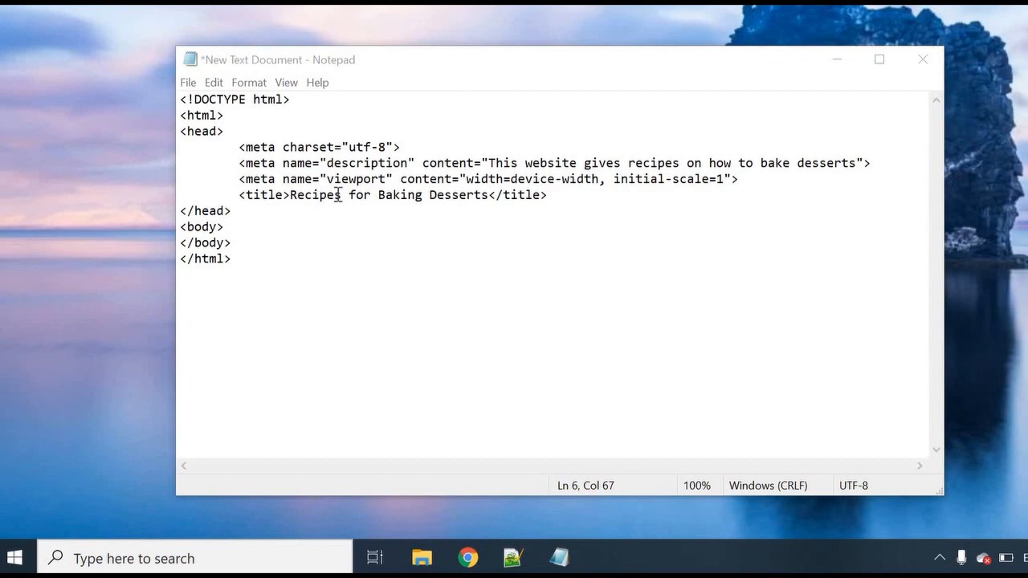
{"action": "mouse_move", "coordinate": [278, 179]}
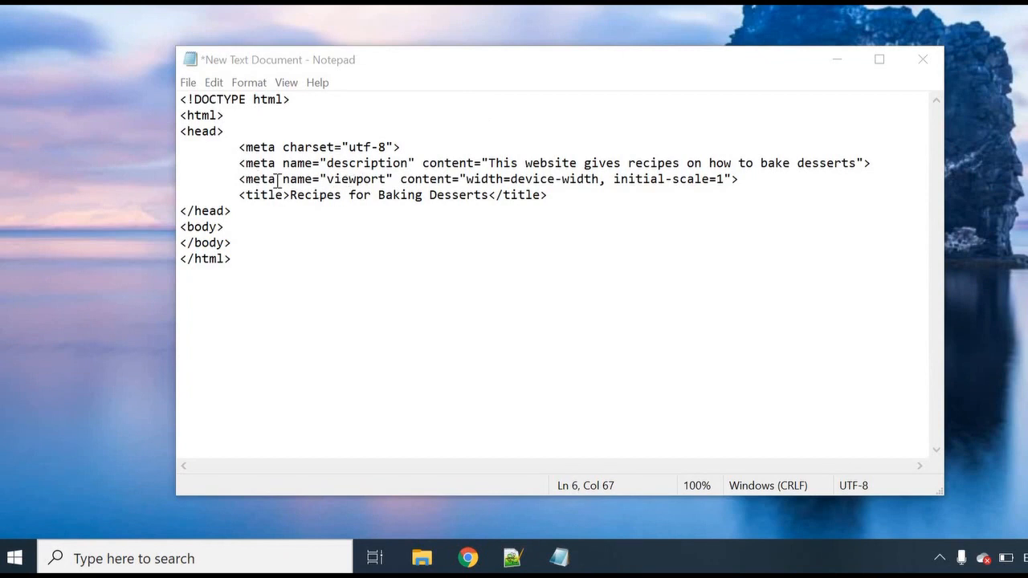
{"action": "mouse_move", "coordinate": [253, 182]}
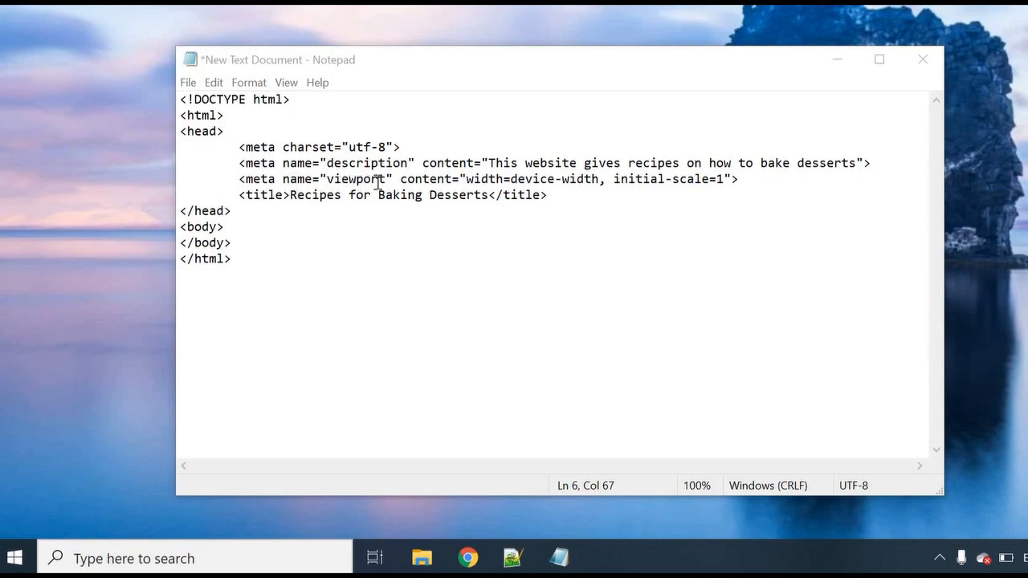
{"action": "mouse_move", "coordinate": [468, 181]}
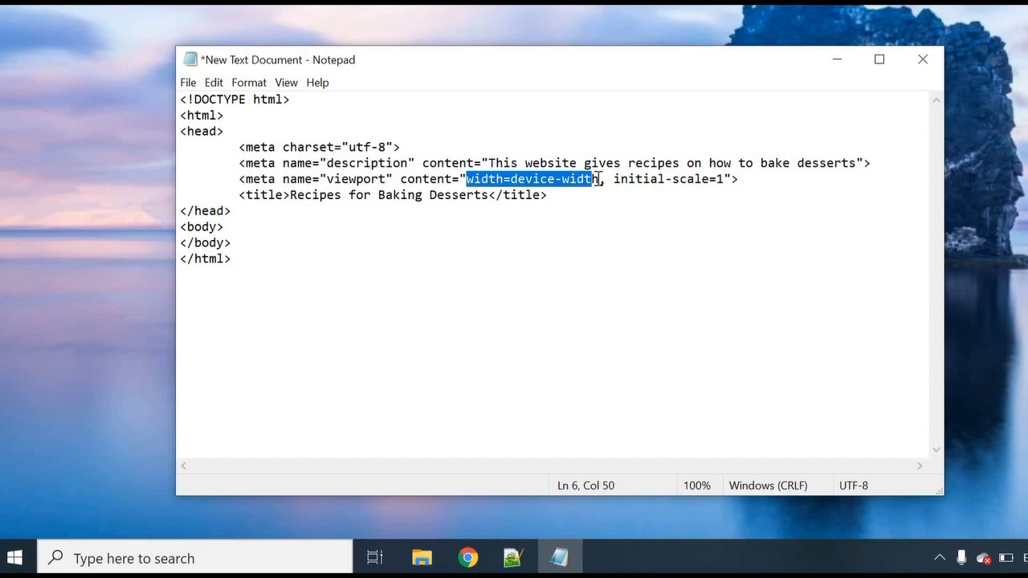
{"action": "left_click", "coordinate": [600, 203]}
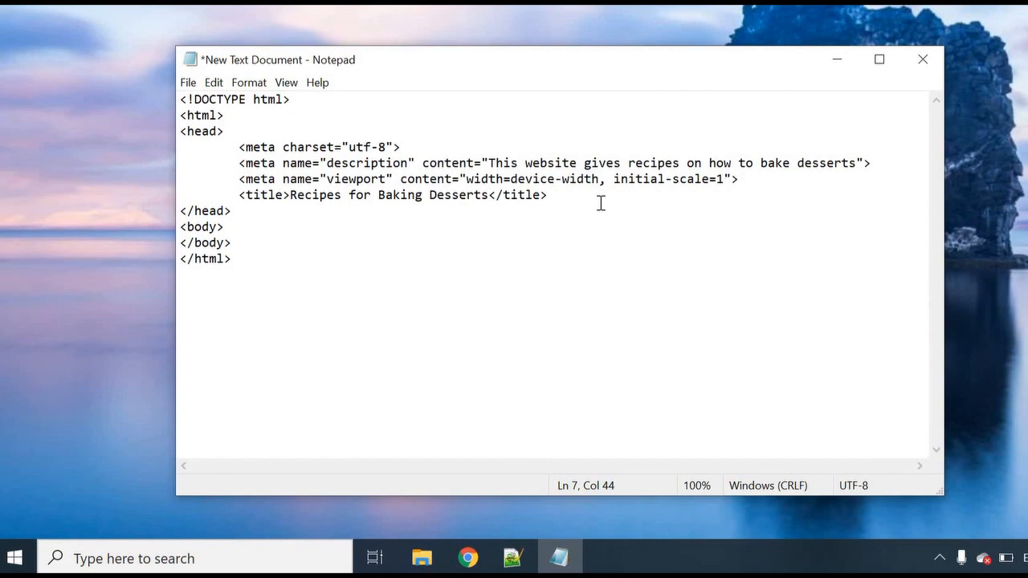
{"action": "left_click", "coordinate": [549, 195]}
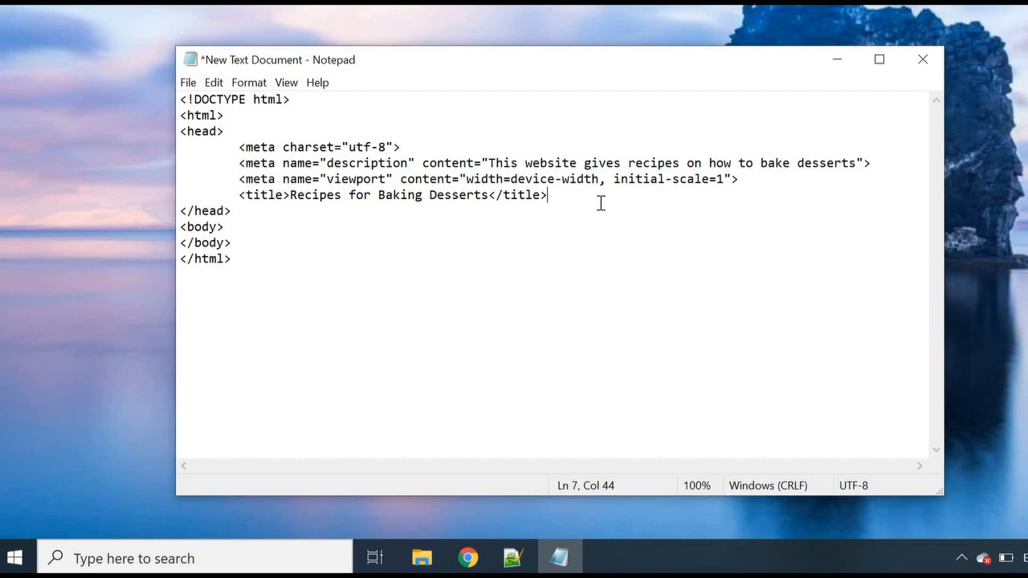
{"action": "mouse_move", "coordinate": [473, 167]}
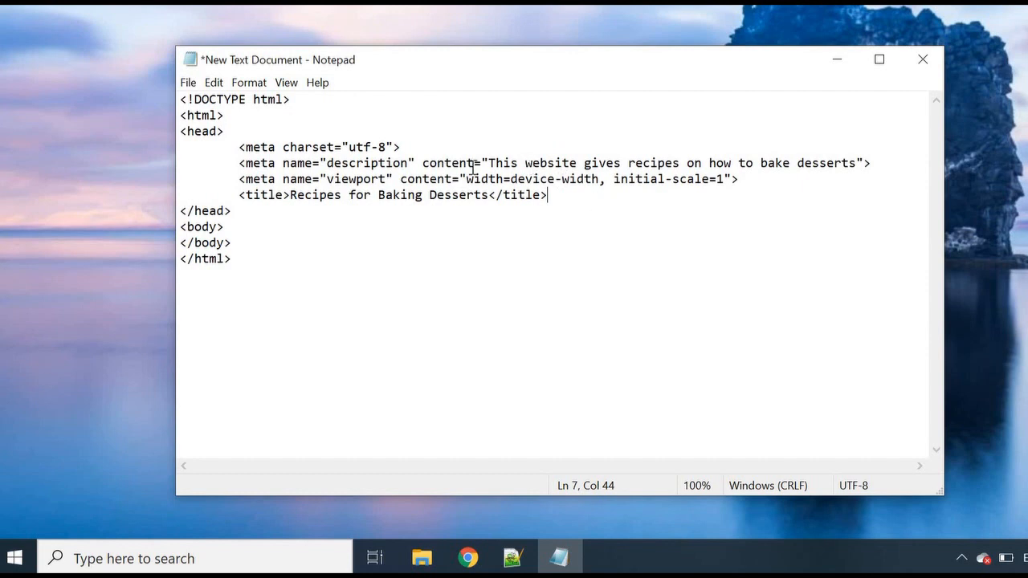
{"action": "mouse_move", "coordinate": [283, 182]}
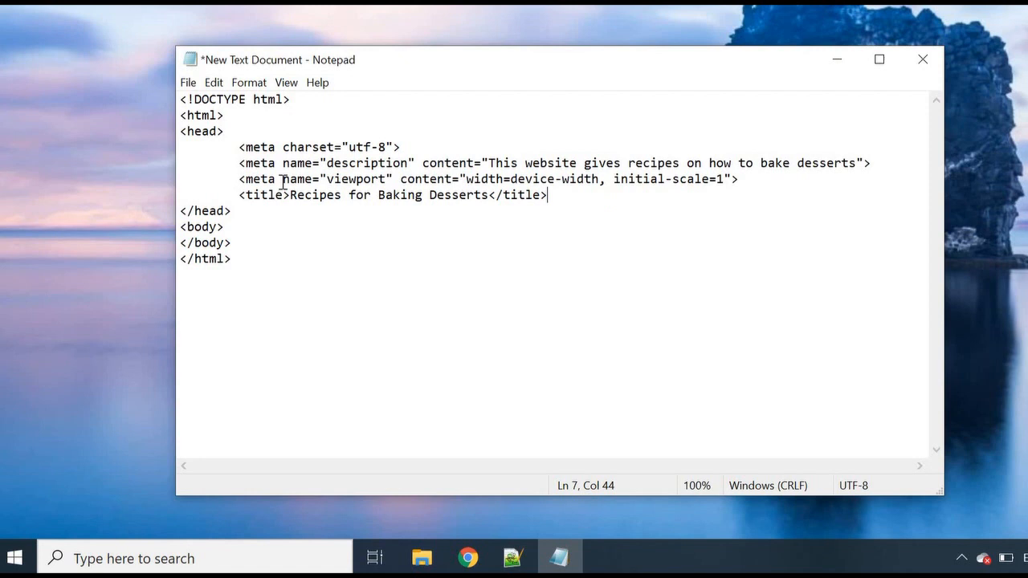
{"action": "mouse_move", "coordinate": [405, 178]}
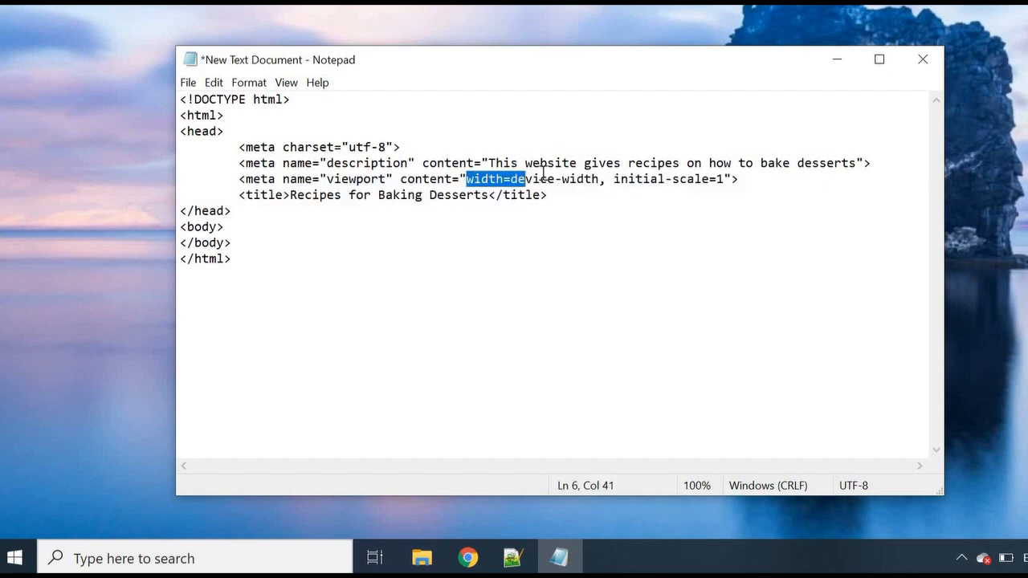
{"action": "left_click_drag", "start_coordinate": [520, 179], "coordinate": [606, 179]}
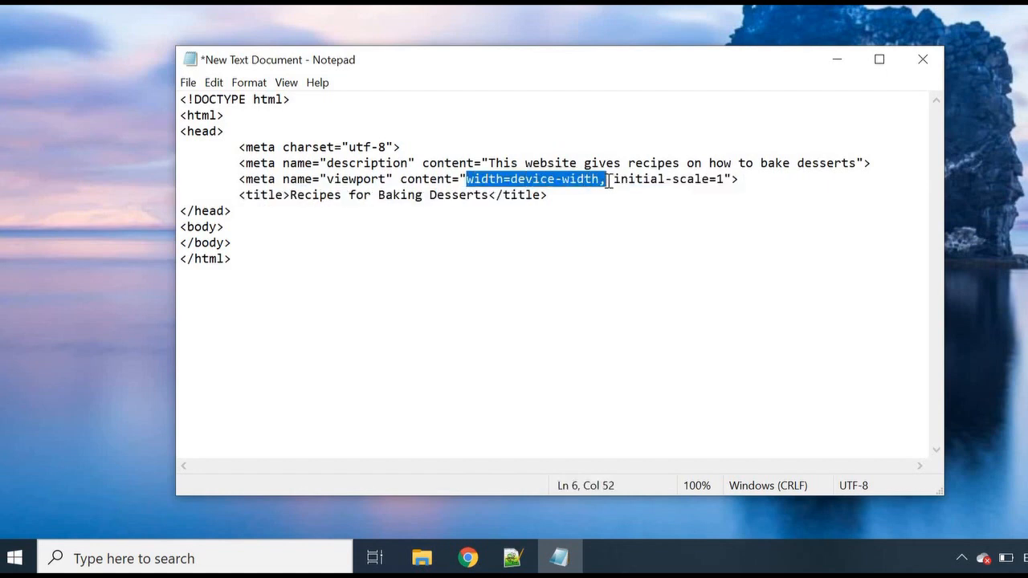
{"action": "left_click", "coordinate": [604, 179]}
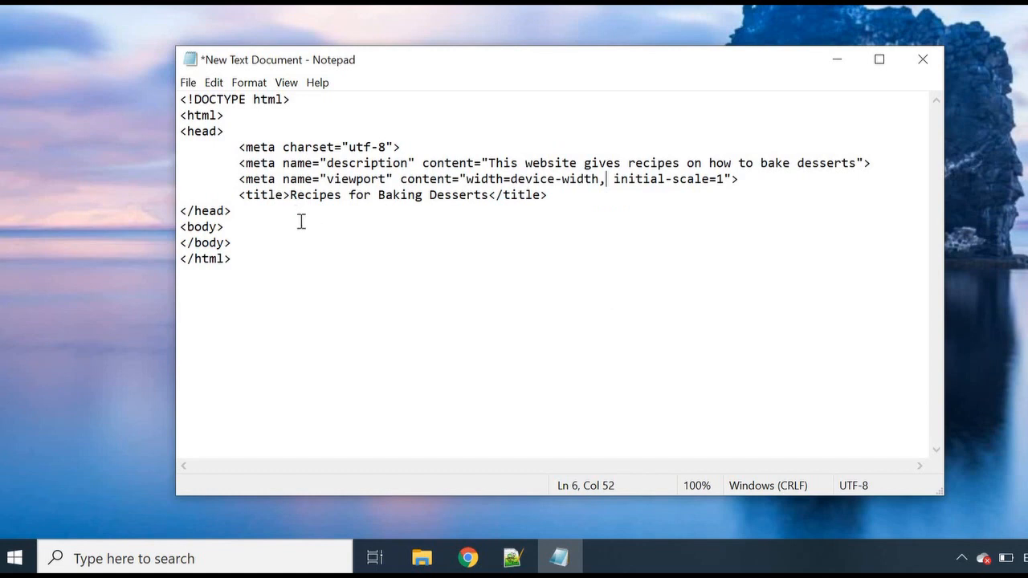
Insert <img src="" alt=""> on a new line after <body>.
{"action": "key", "text": "enter"}
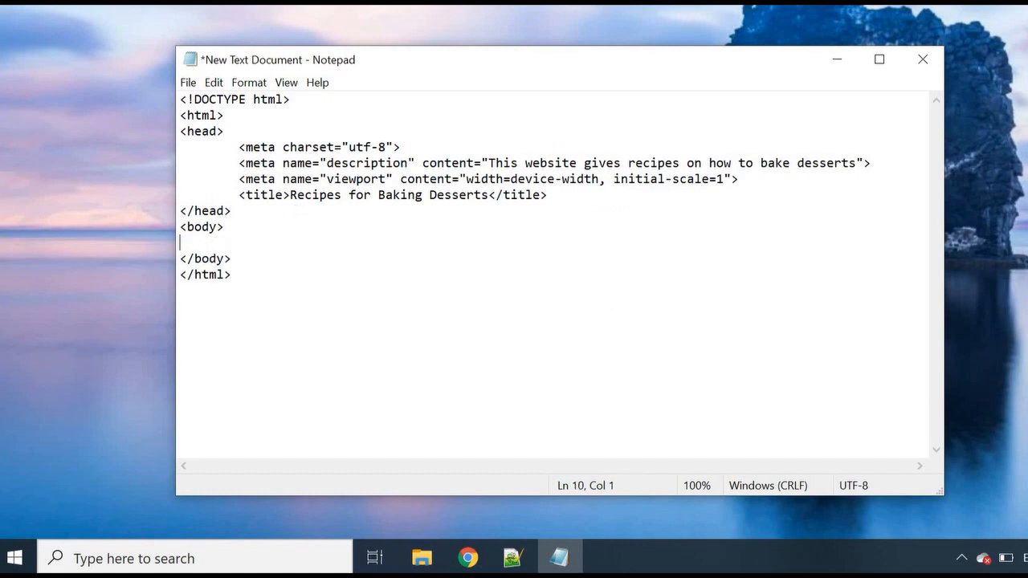
{"action": "type", "text": "<im"}
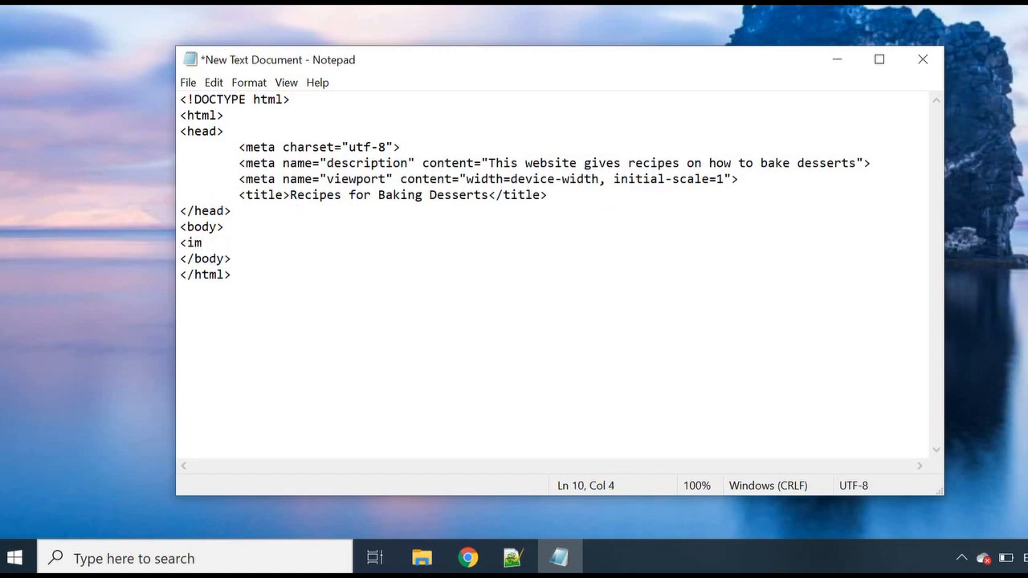
{"action": "type", "text": "g>"}
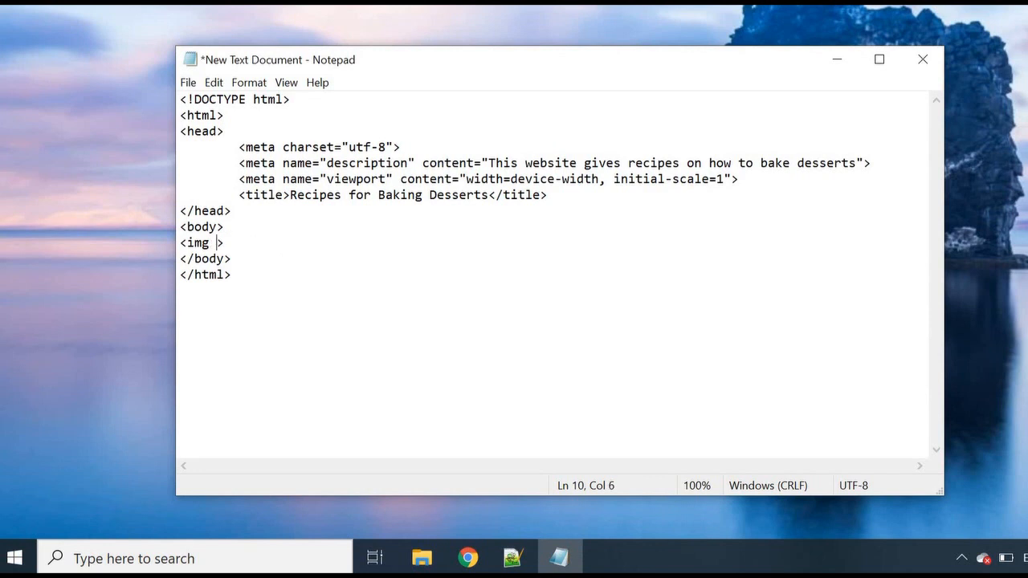
{"action": "type", "text": "src"}
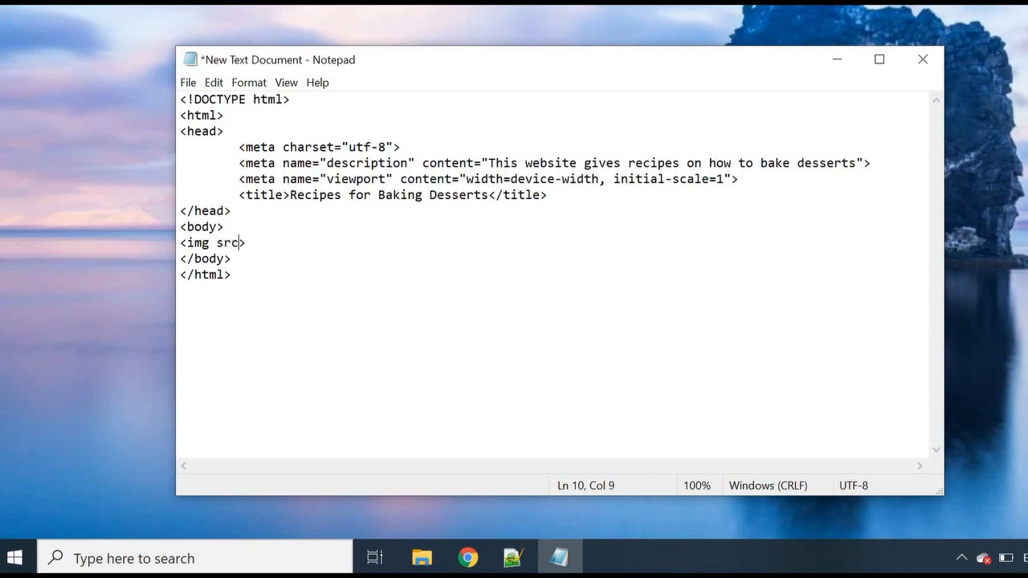
{"action": "type", "text": "=\"\""}
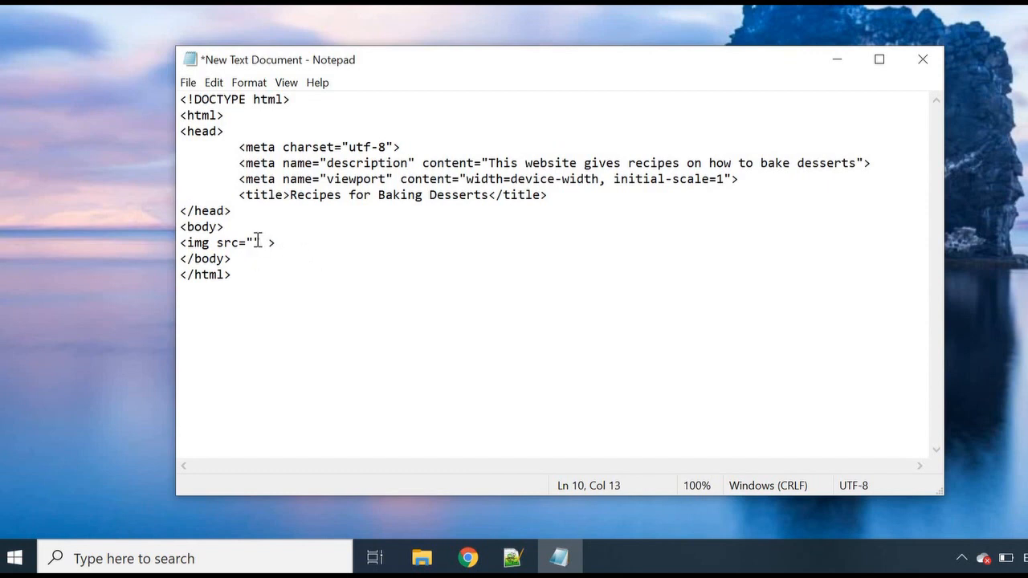
{"action": "type", "text": "\""}
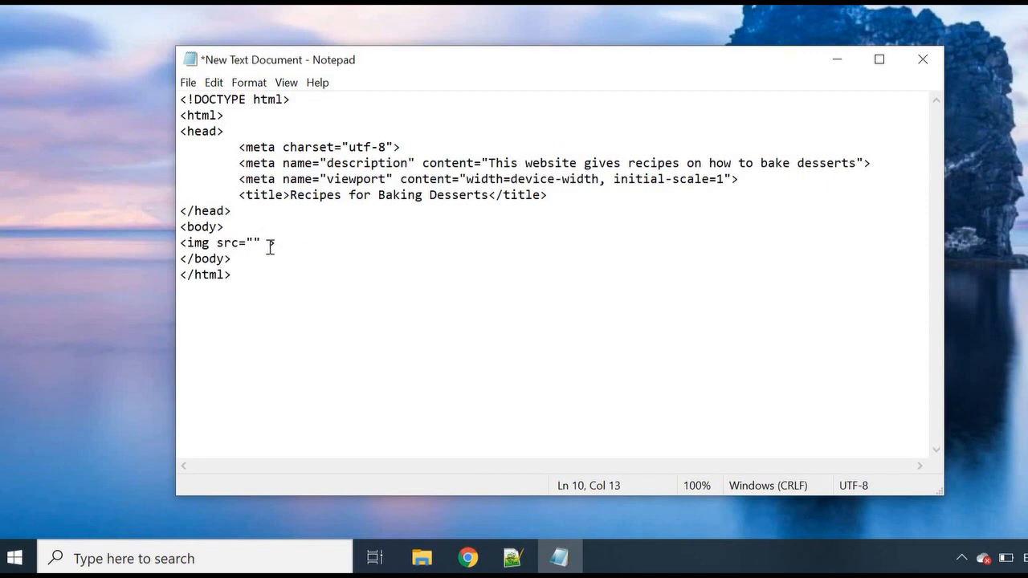
{"action": "type", "text": "a"}
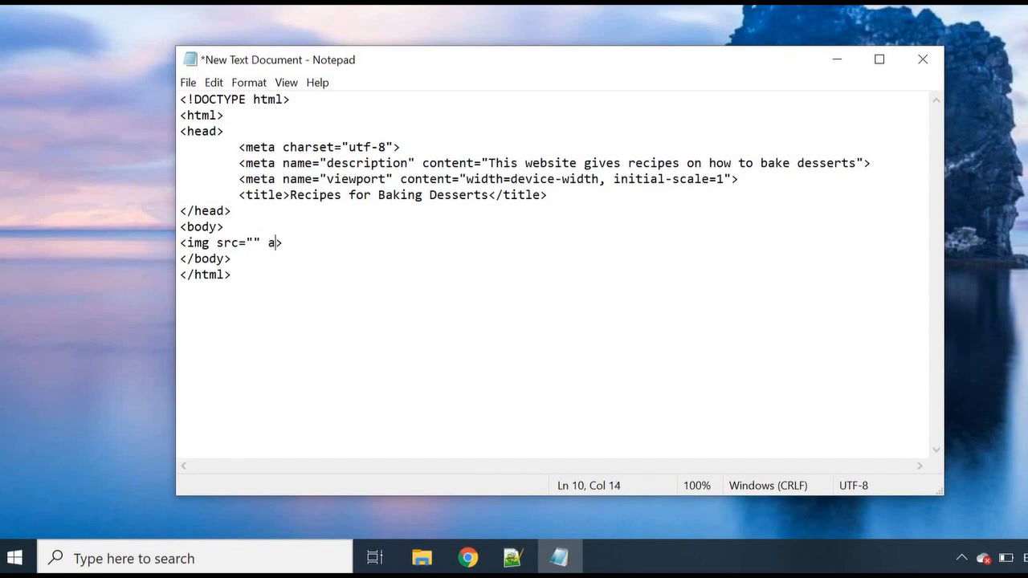
{"action": "type", "text": "lt=\"\""}
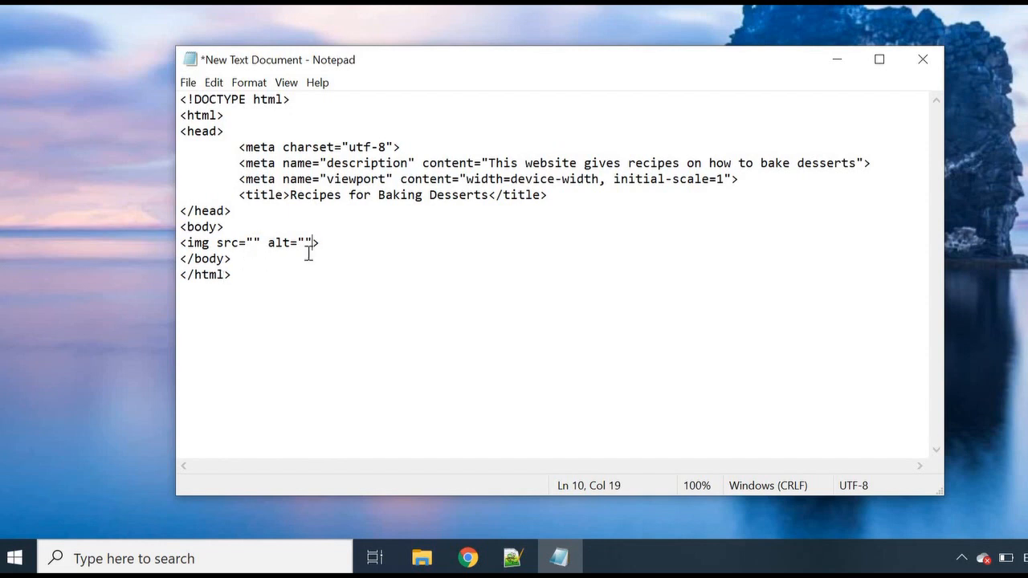
{"action": "double_click", "coordinate": [283, 242]}
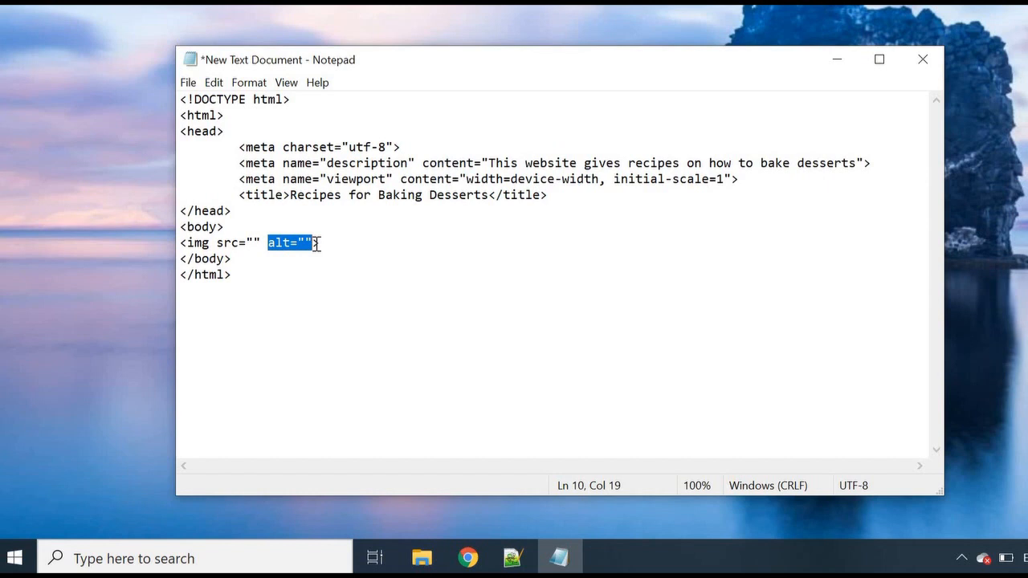
{"action": "left_click", "coordinate": [315, 243]}
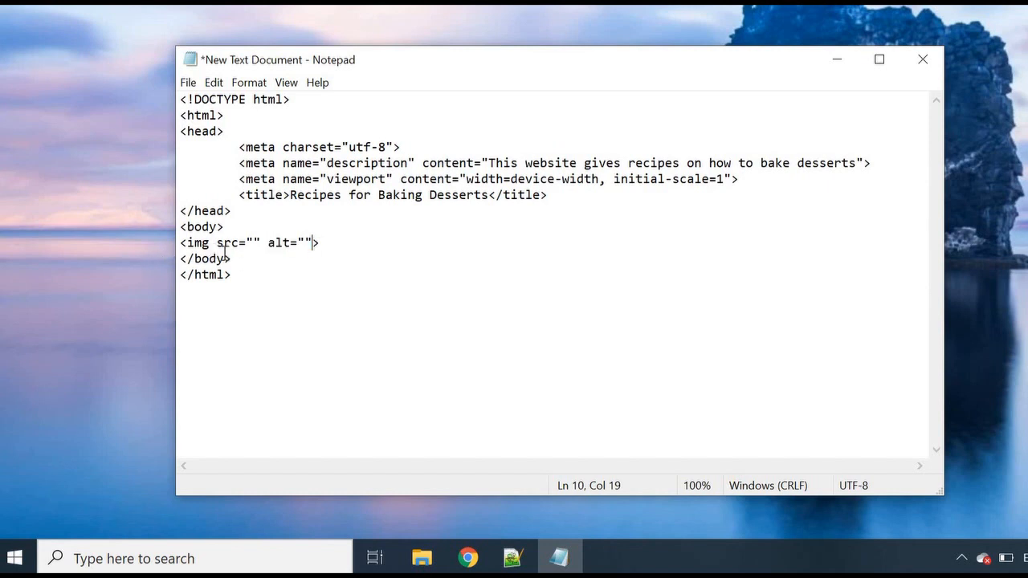
{"action": "mouse_move", "coordinate": [297, 247]}
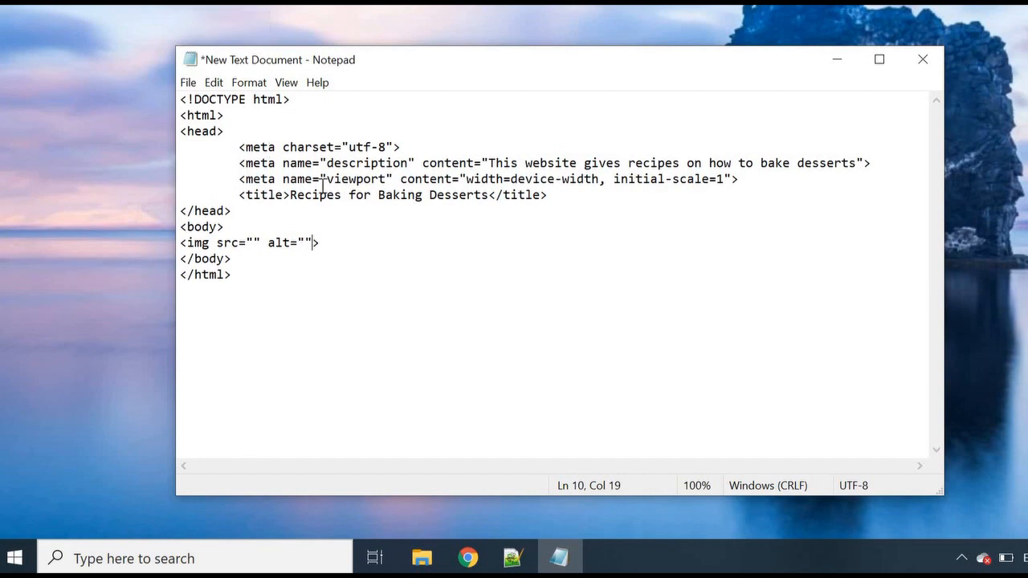
{"action": "mouse_move", "coordinate": [463, 348]}
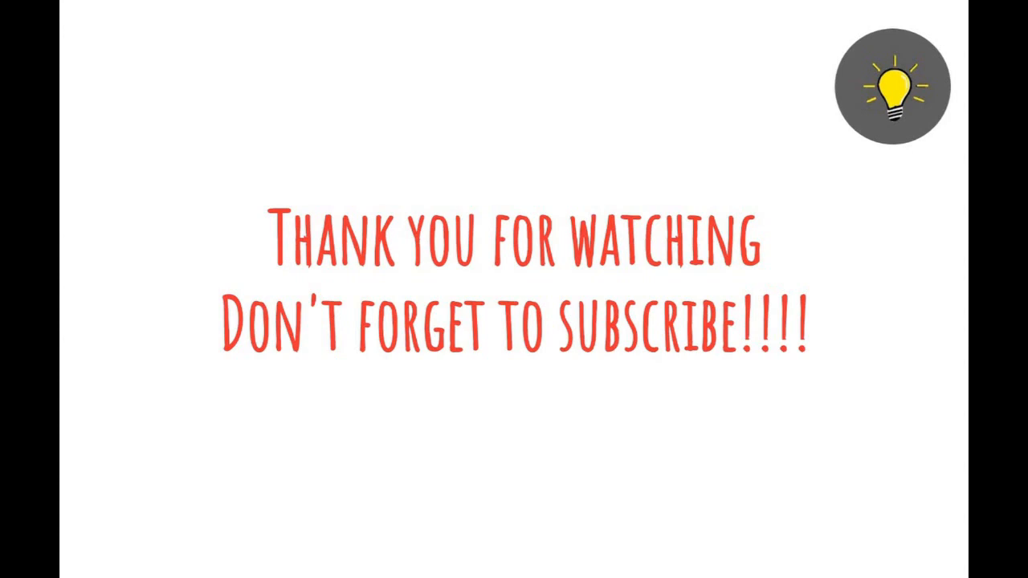
{"action": "mouse_move", "coordinate": [854, 400]}
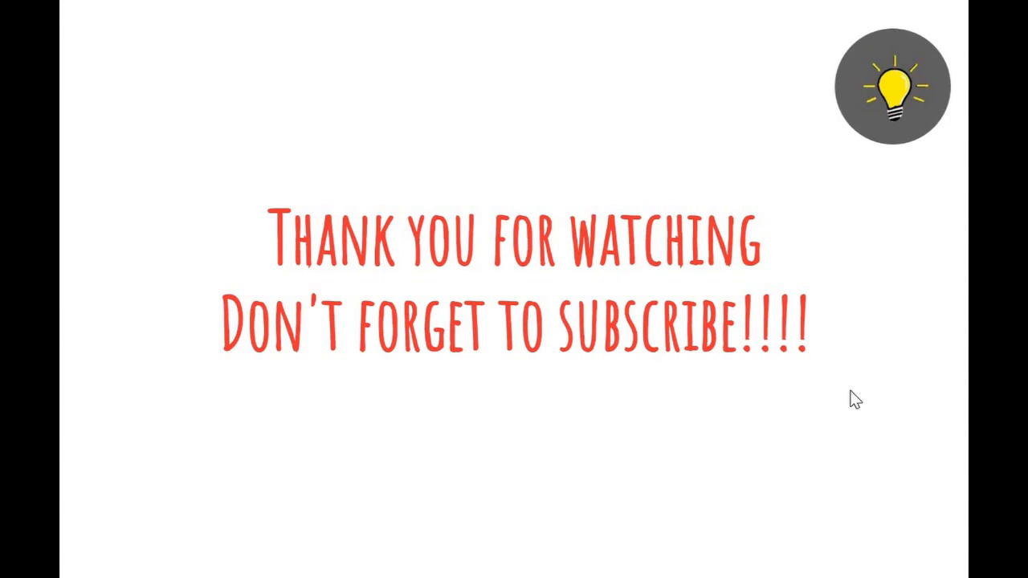